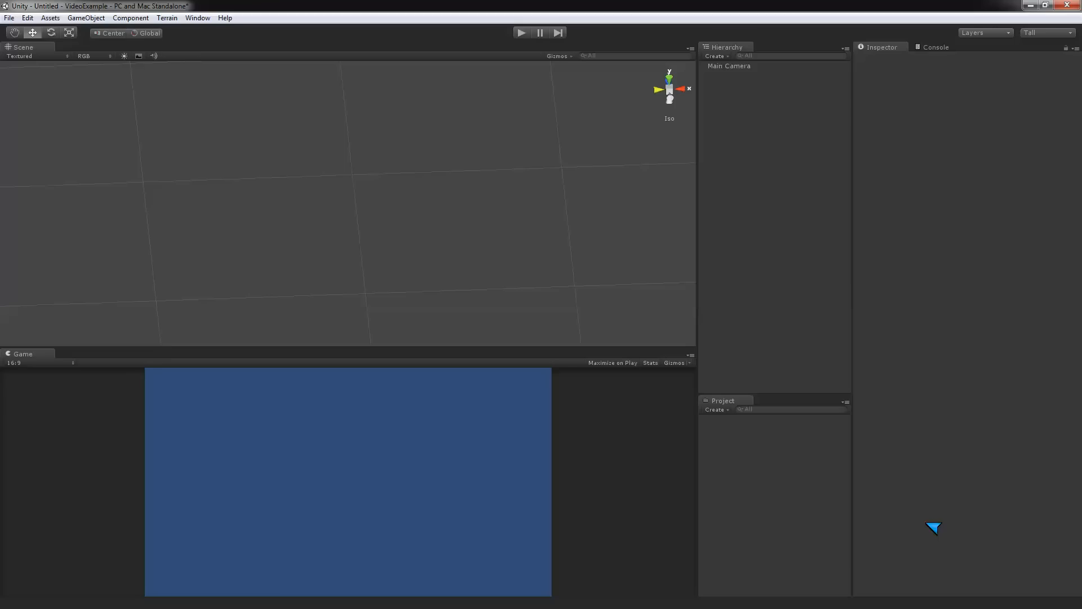
mouse_move(779, 449)
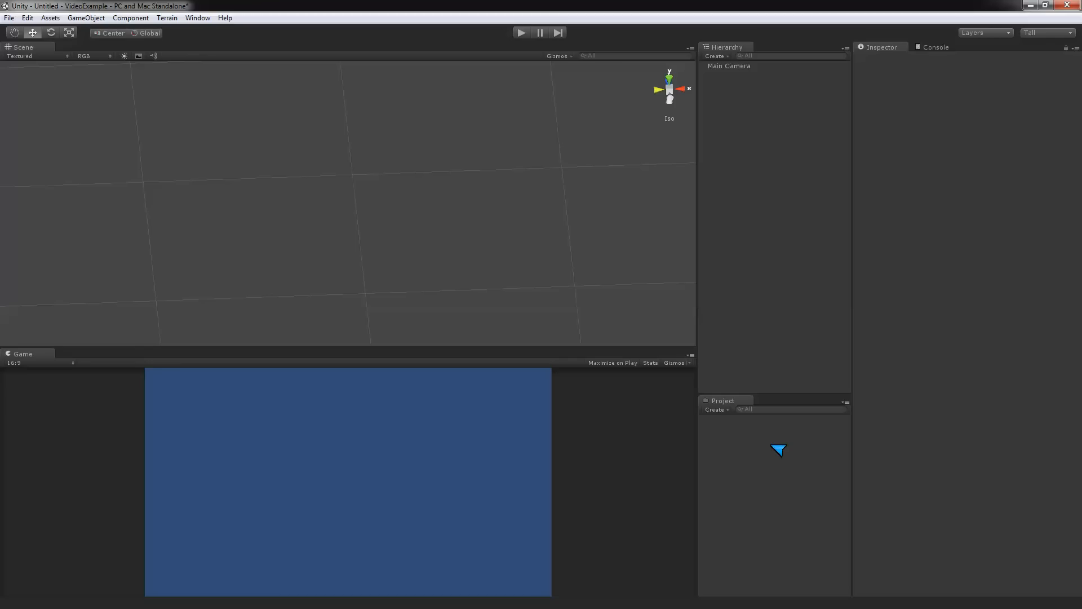
mouse_move(738, 402)
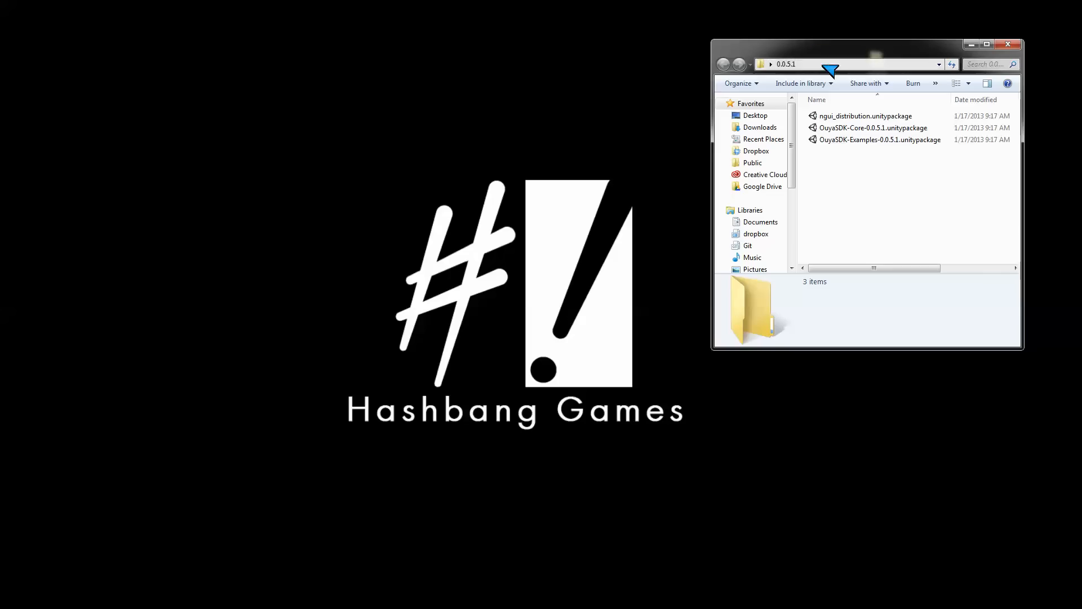
Choose Import Package > Custom Package and select OuyaSDK-Core-0.0.5.1.unitypackage to show its import list.
left_click(850, 64)
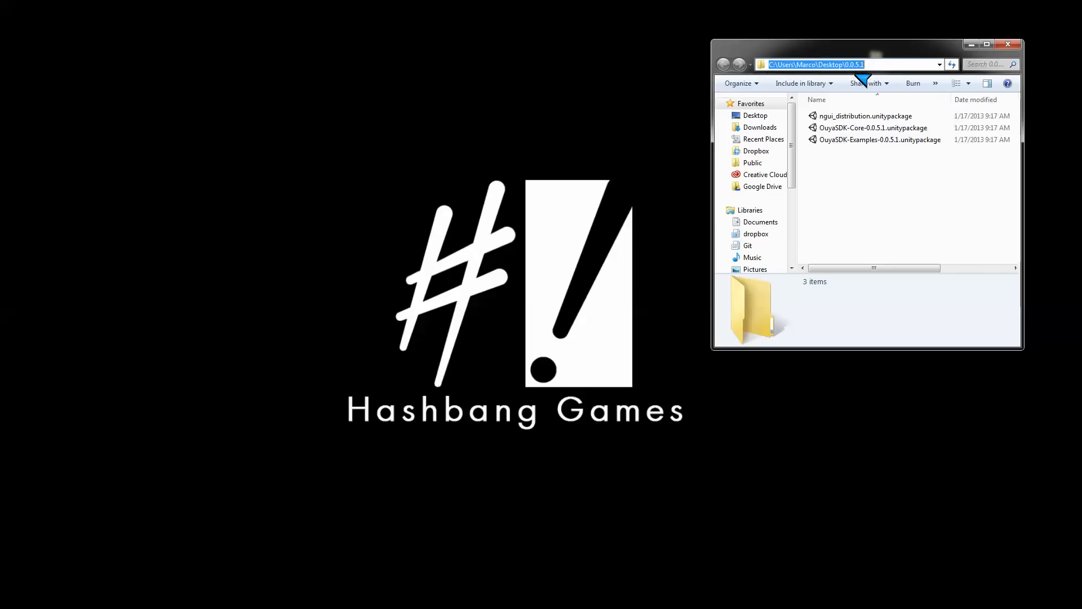
left_click(891, 189)
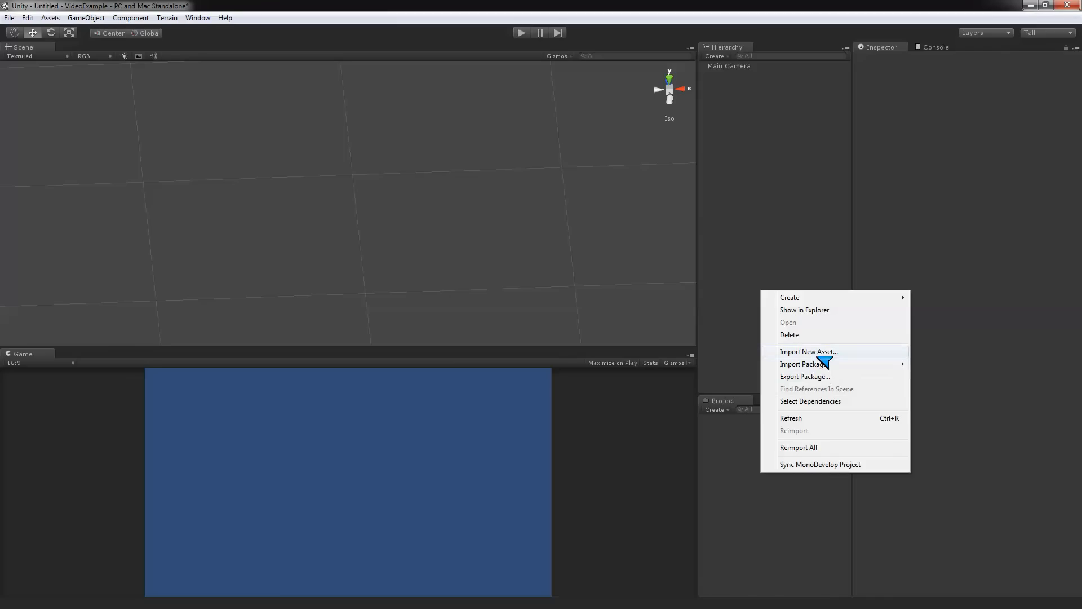
left_click(484, 223)
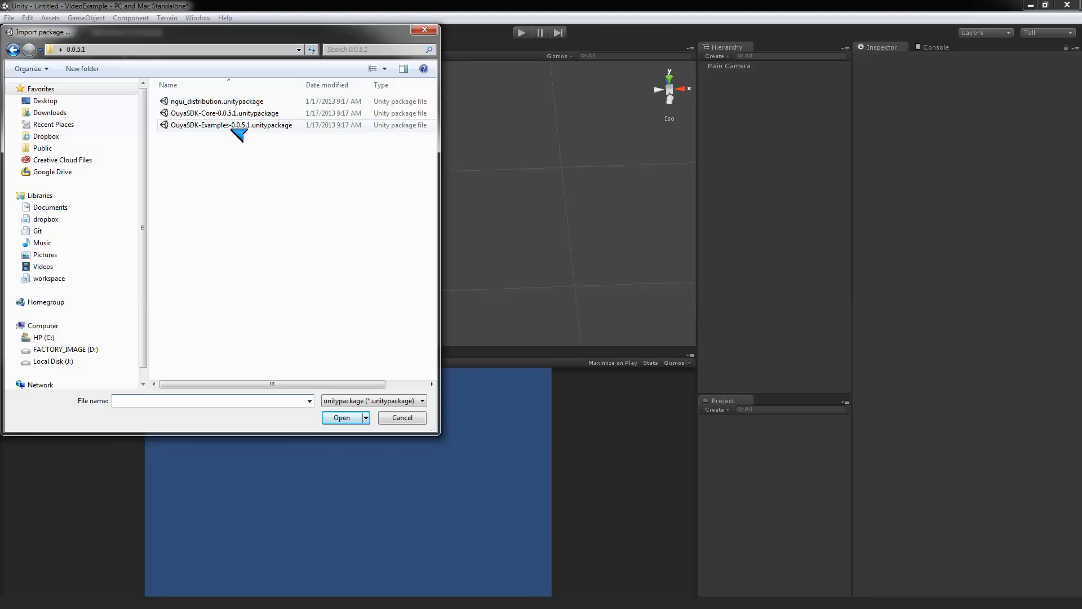
mouse_move(211, 133)
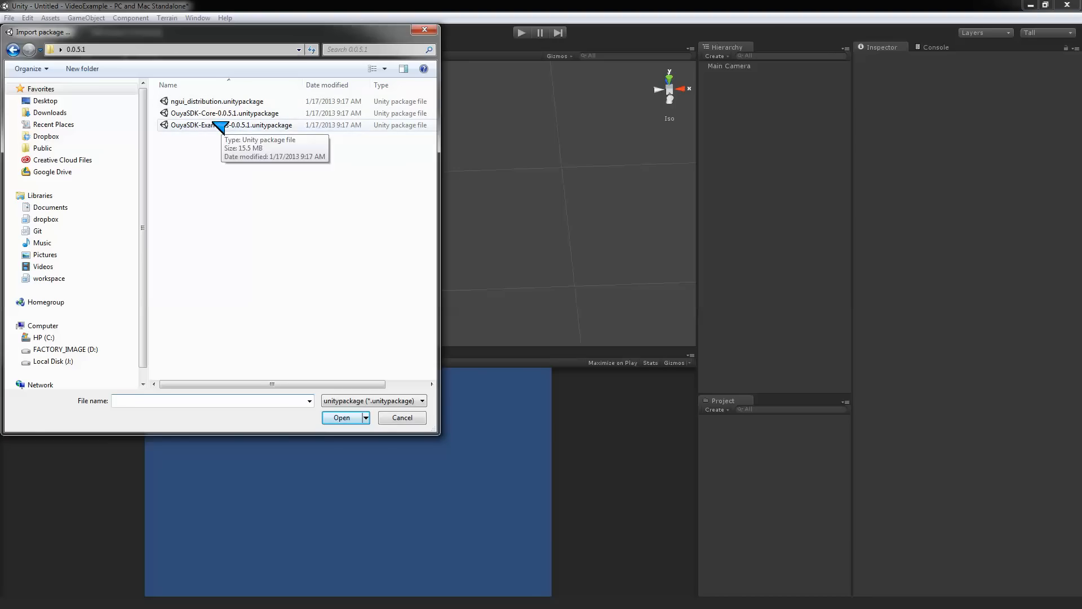
left_click(225, 113)
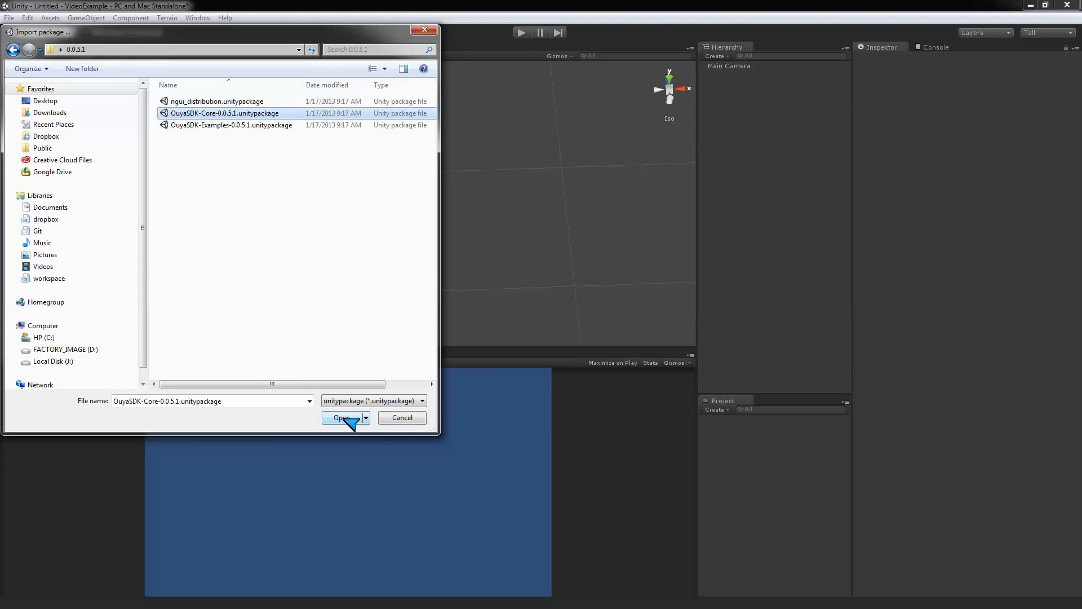
left_click(340, 417)
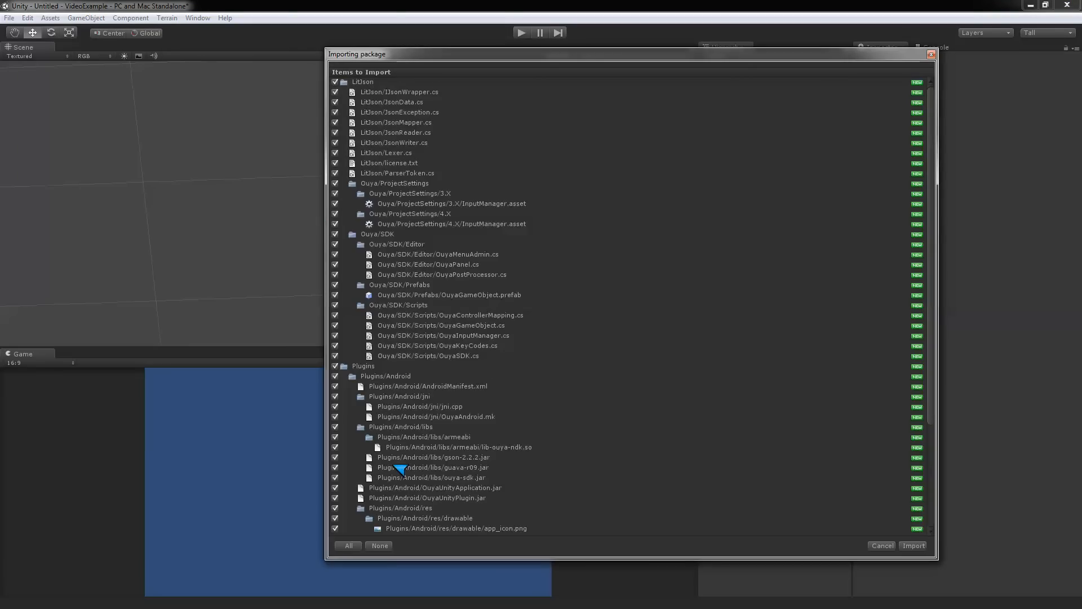
mouse_move(413, 338)
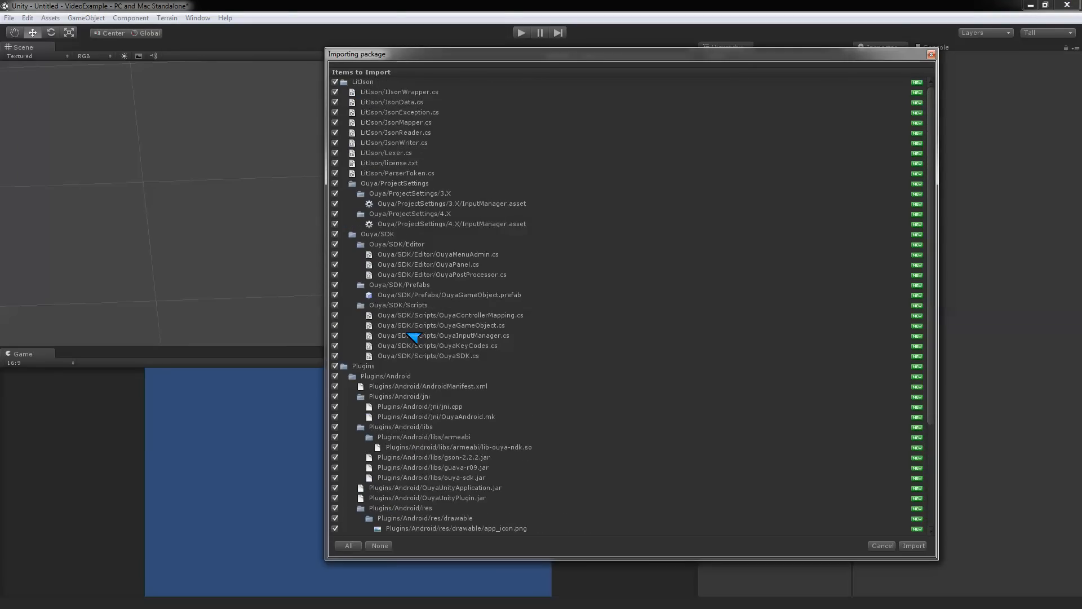
Import all SDK Core files, adding LitJson, Ouya and Plugins, and inspect the NGUIDebug compile error.
left_click(913, 546)
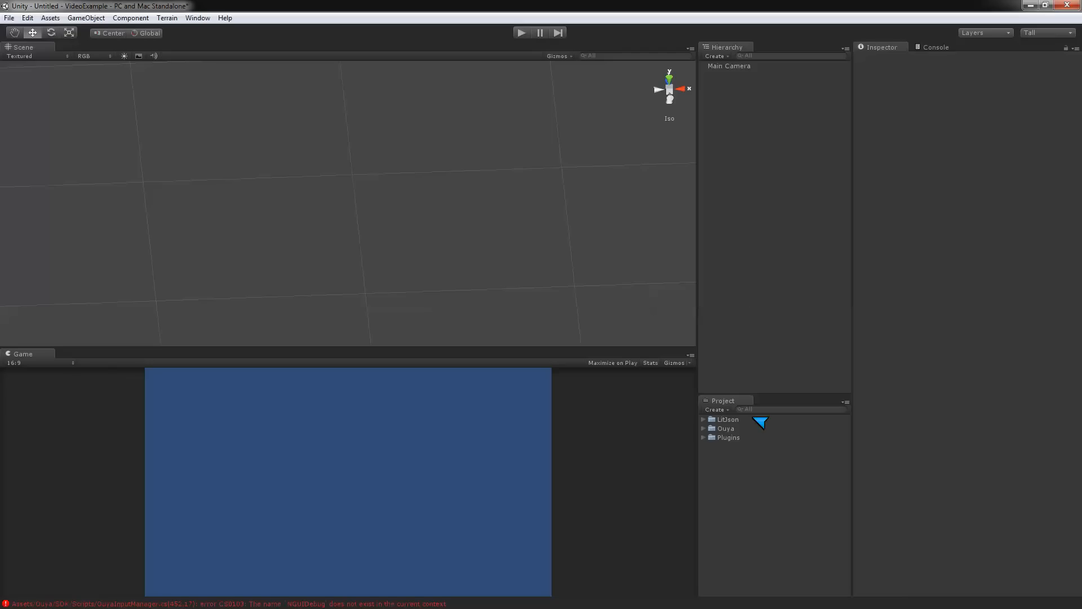
mouse_move(337, 607)
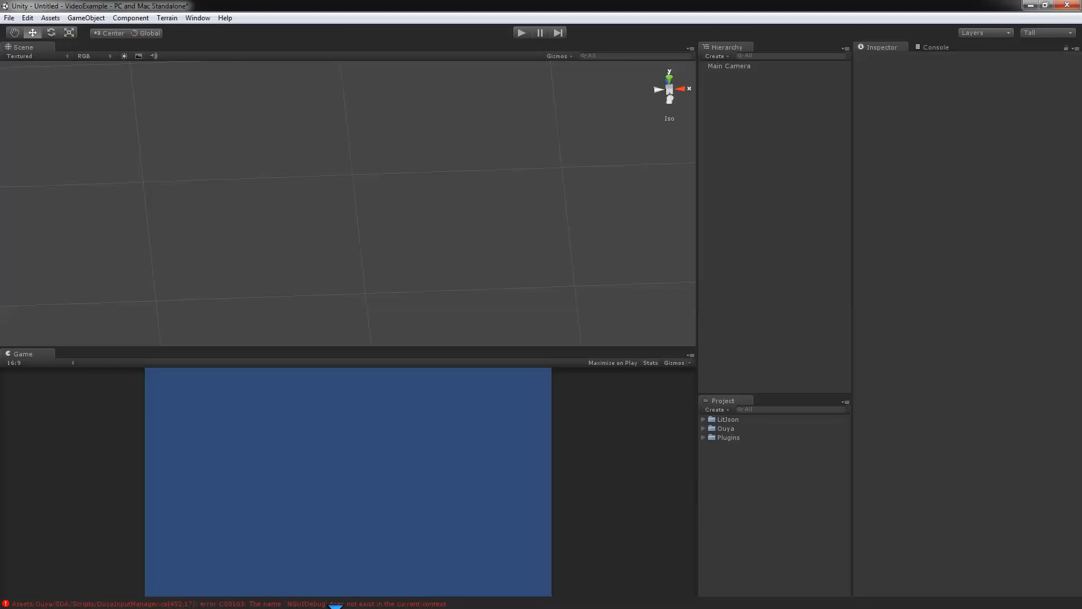
mouse_move(596, 474)
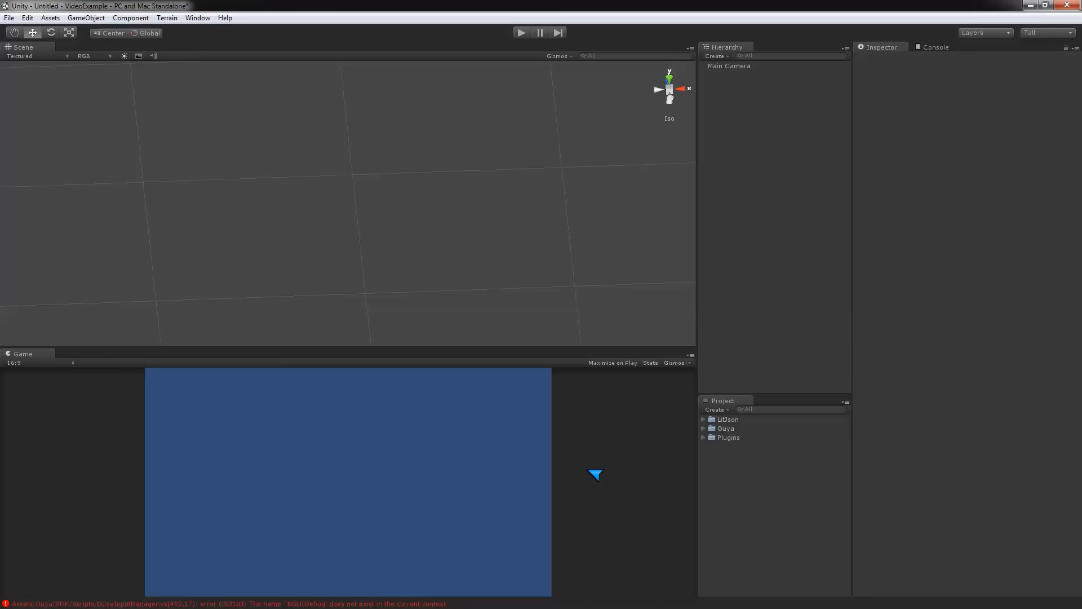
left_click(935, 47)
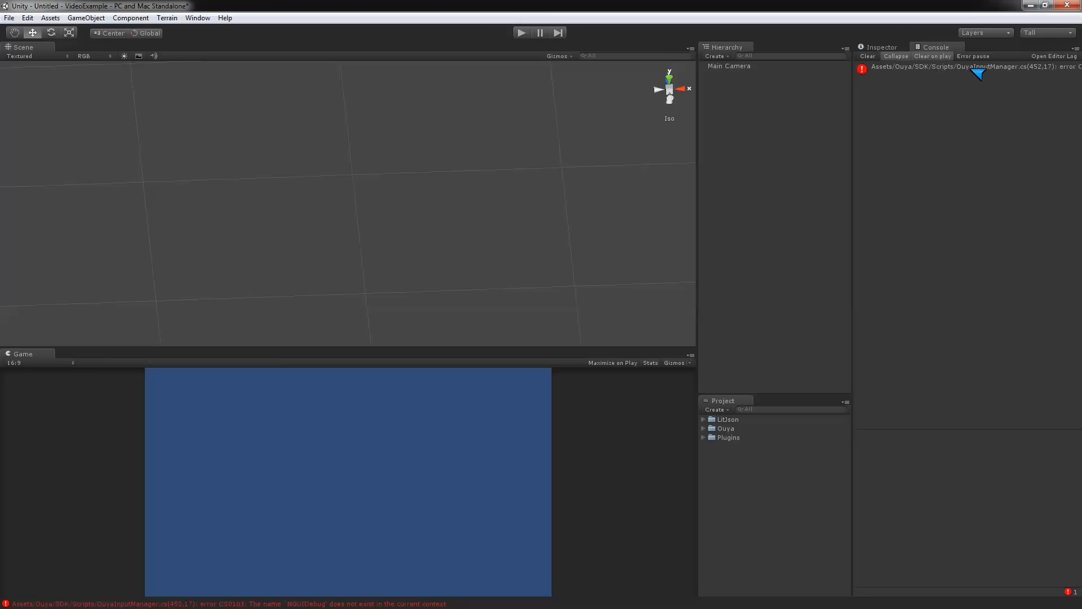
mouse_move(531, 483)
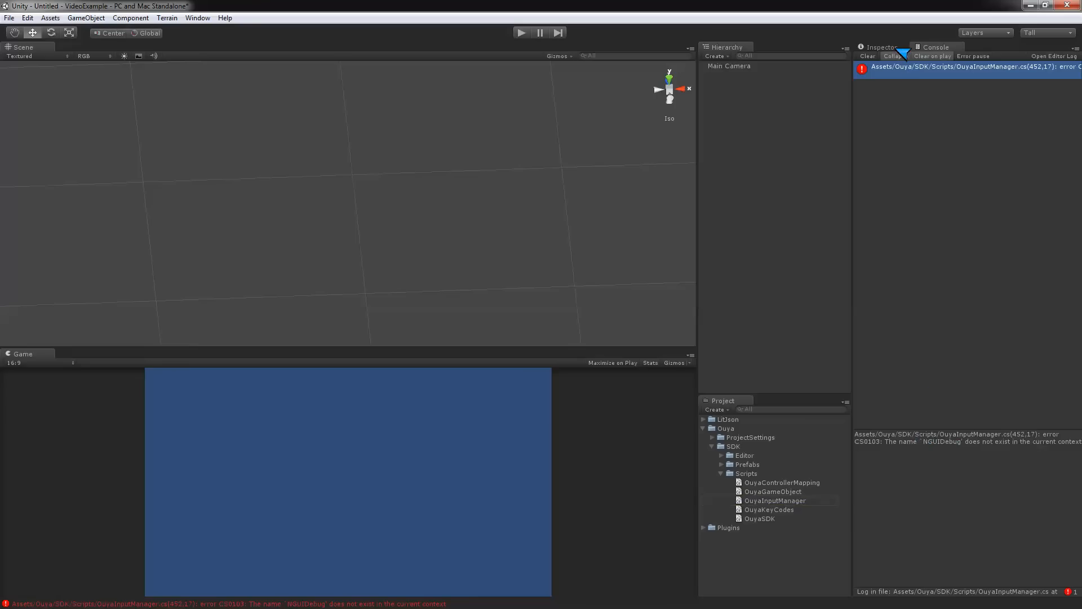
left_click(868, 56)
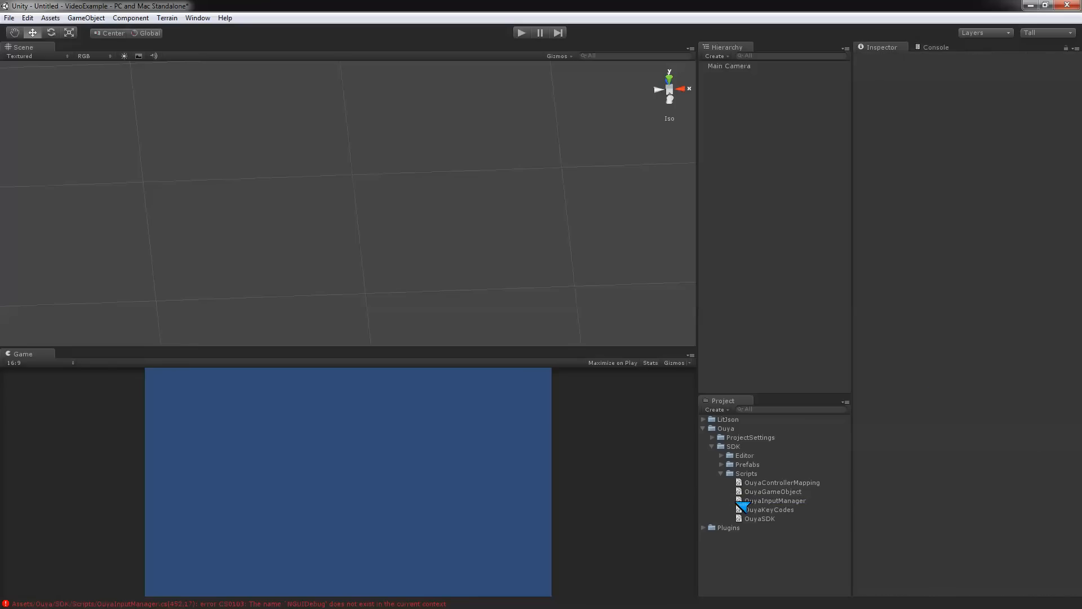
left_click(720, 446)
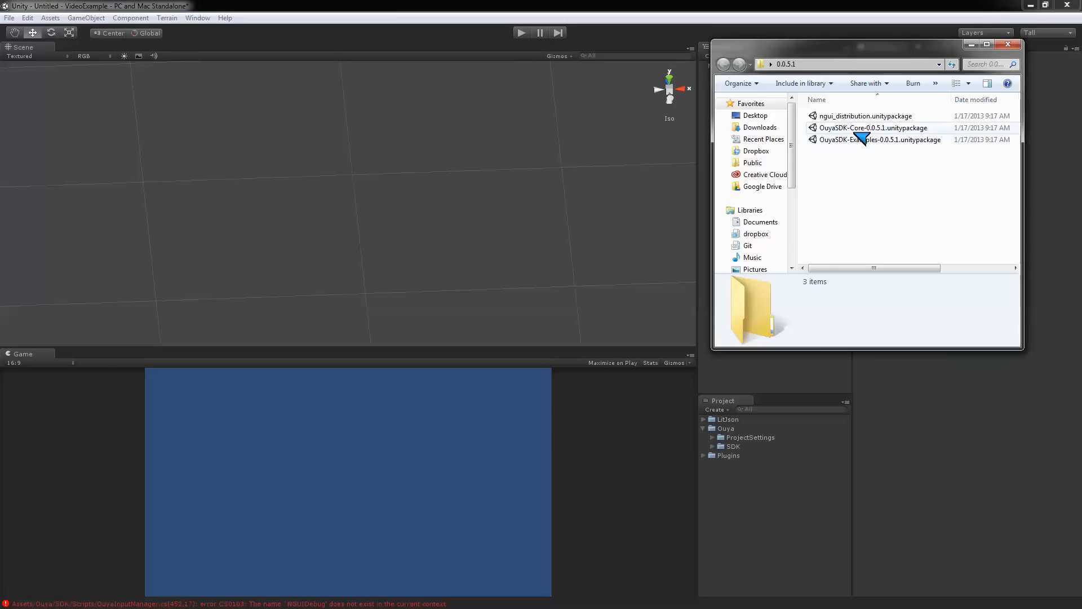
mouse_move(869, 133)
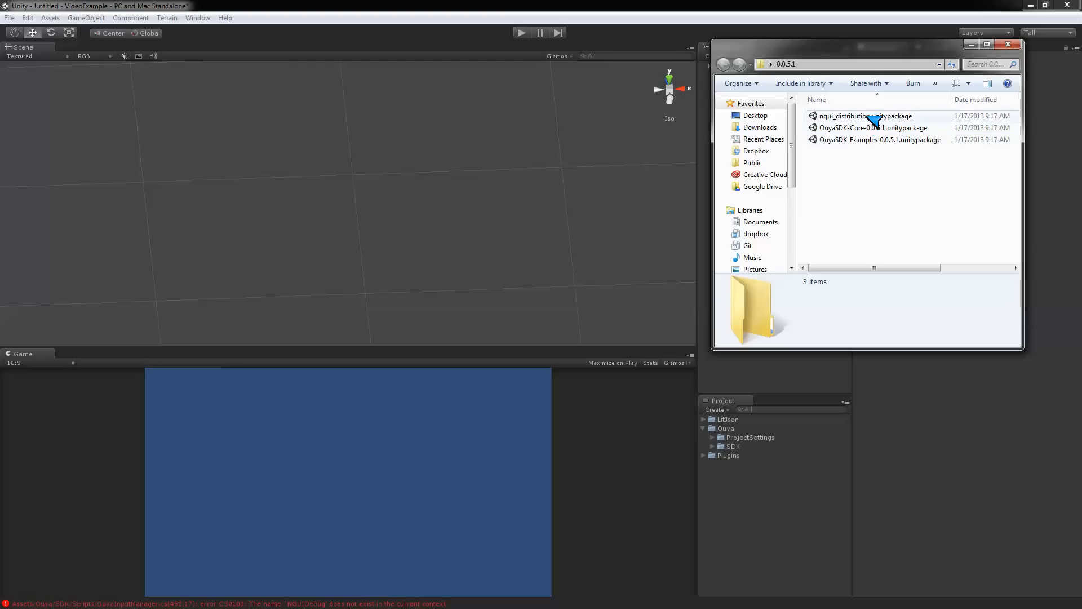
Import ngui_distribution.unitypackage from Explorer with all NGUI files selected.
left_click(865, 115)
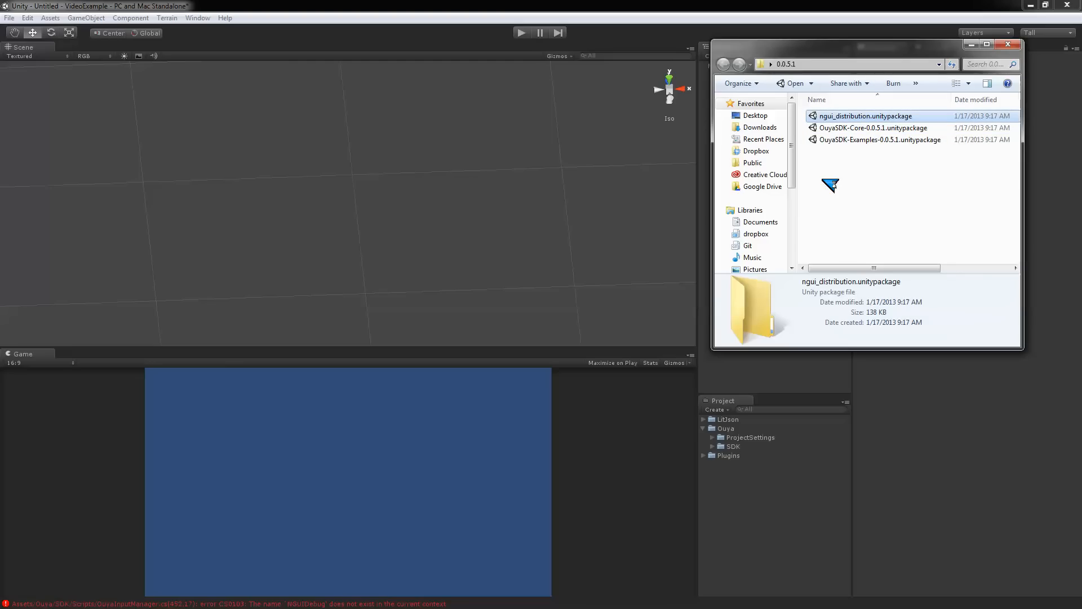
mouse_move(824, 191)
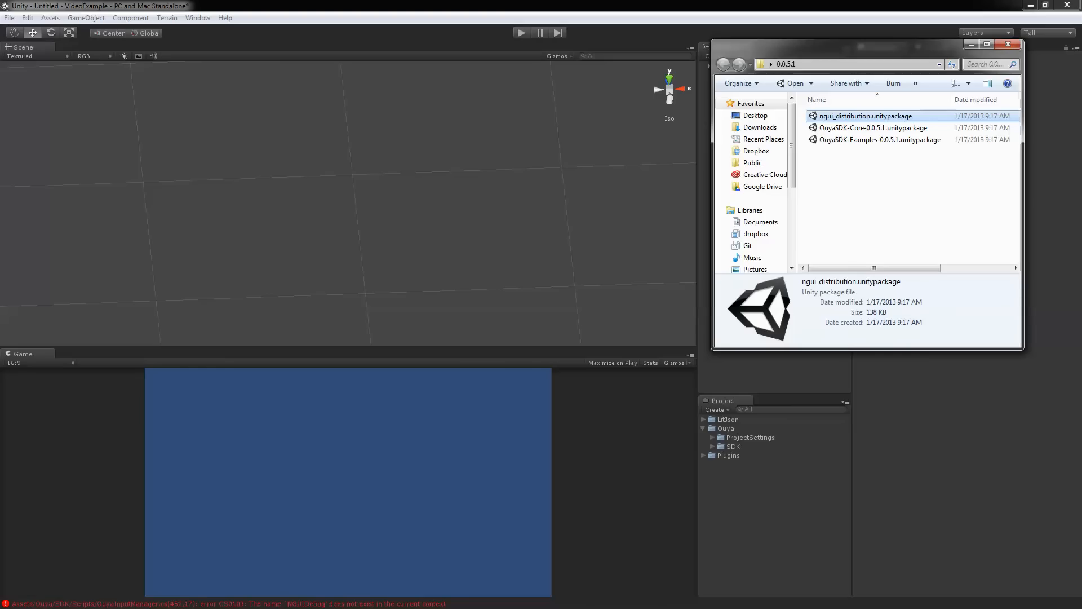
double_click(866, 115)
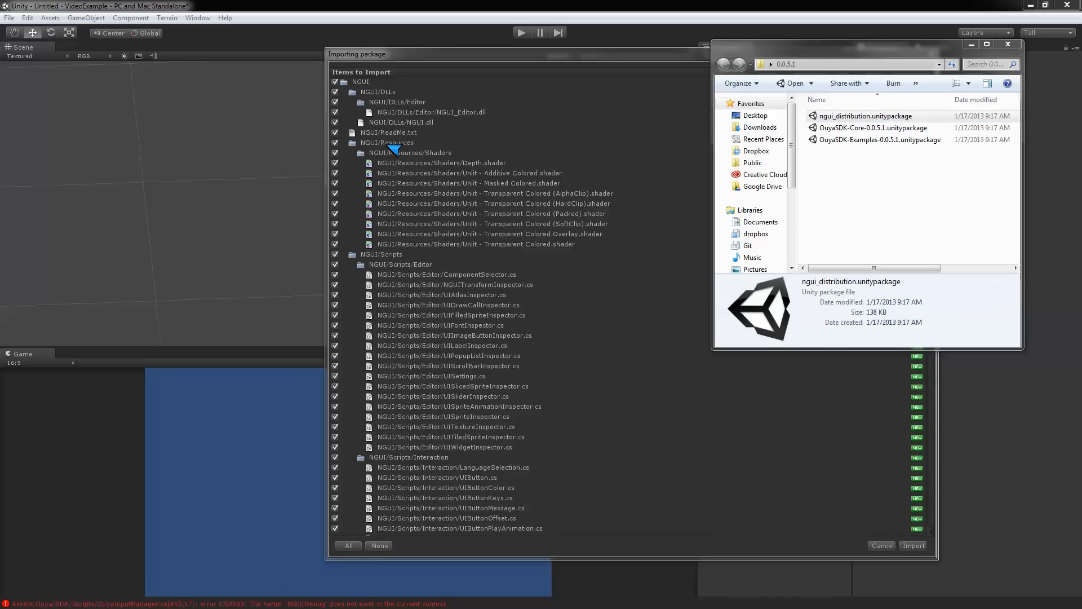
left_click(882, 546)
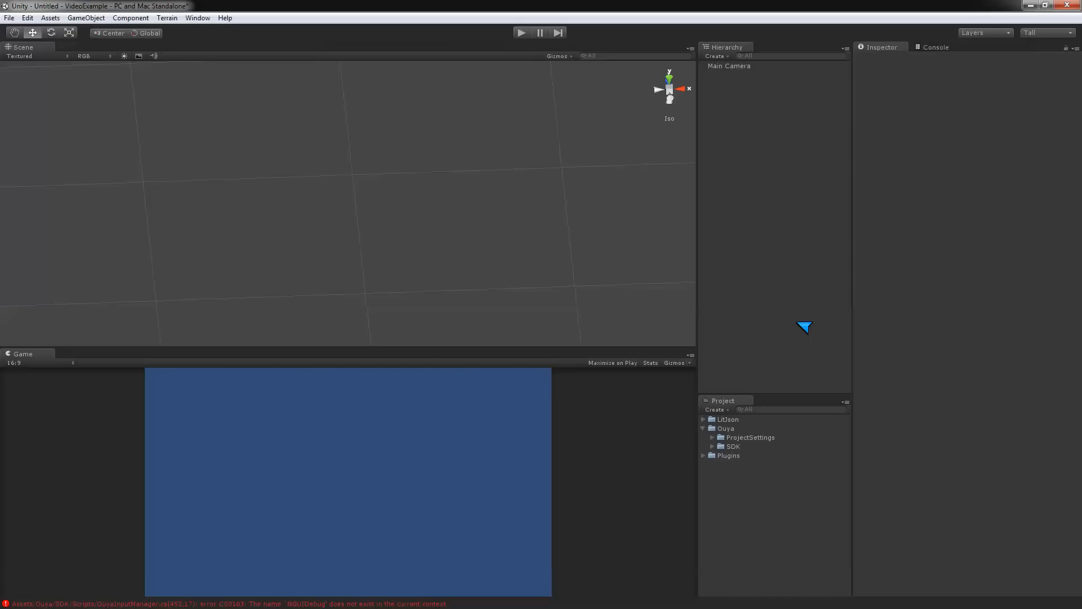
mouse_move(663, 259)
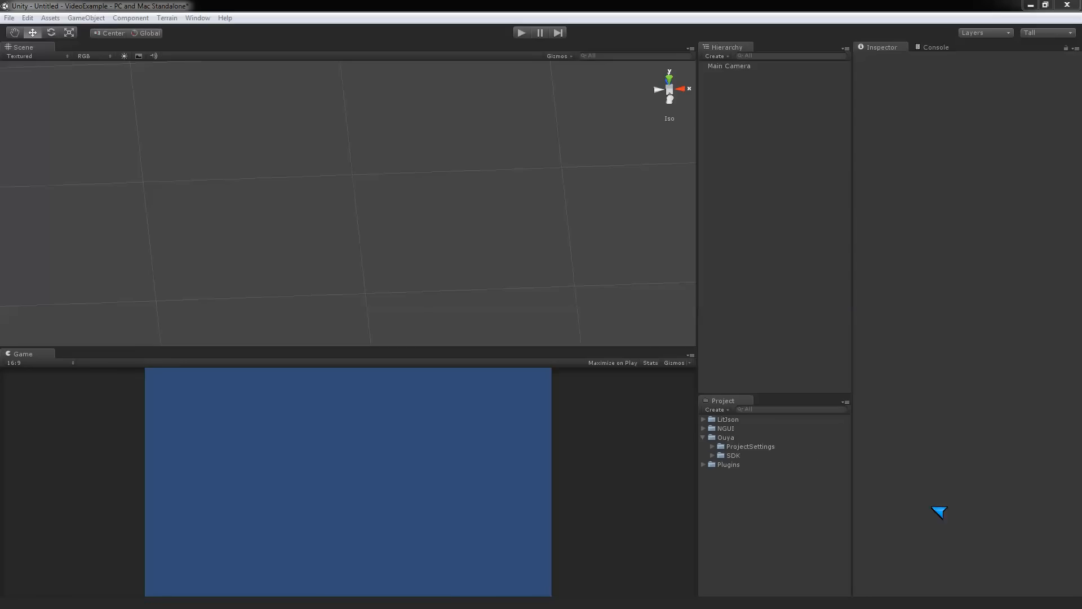
mouse_move(924, 51)
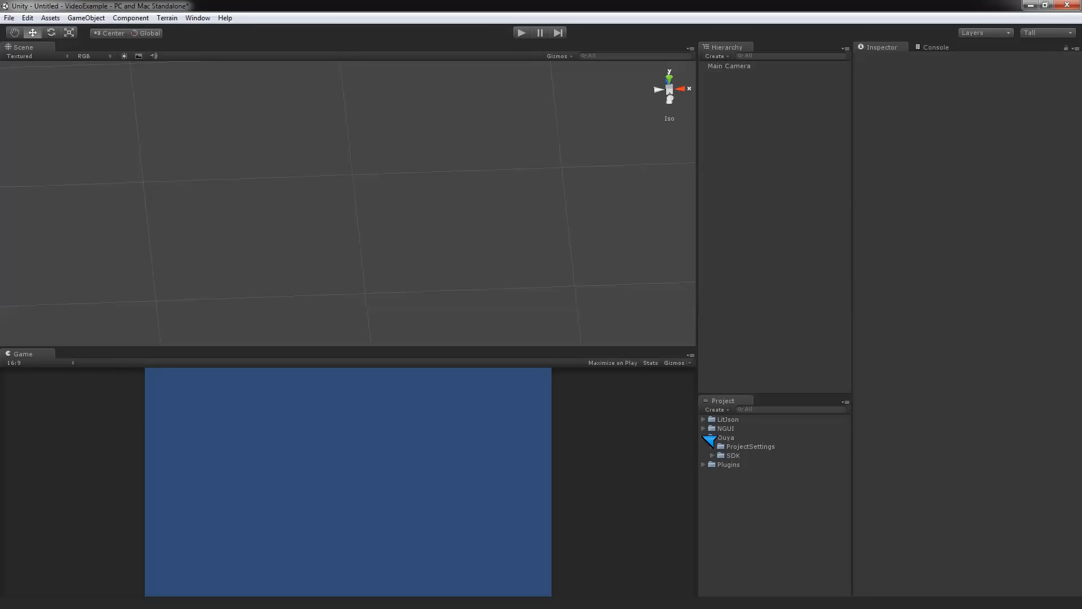
Import OuyaSDK-Examples-0.0.5.1.unitypackage from Explorer with all example files selected.
left_click(703, 438)
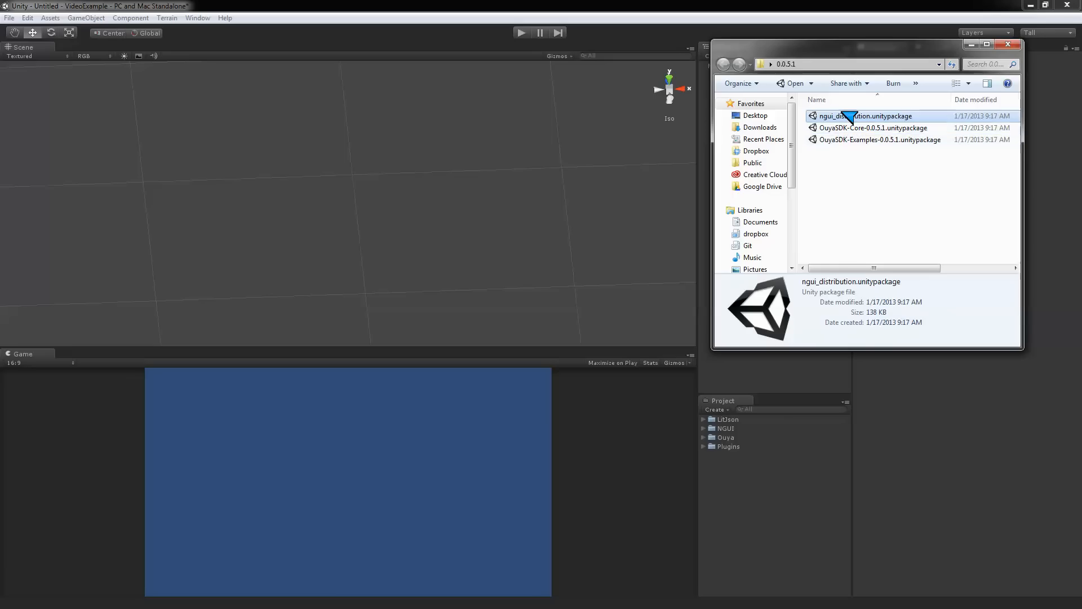
mouse_move(872, 144)
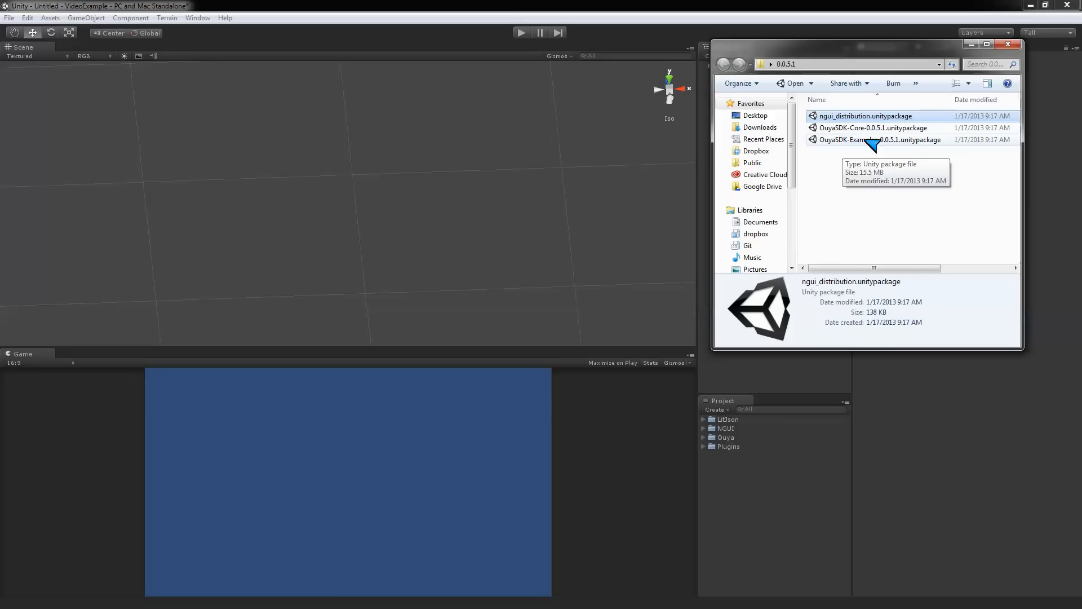
left_click(879, 140)
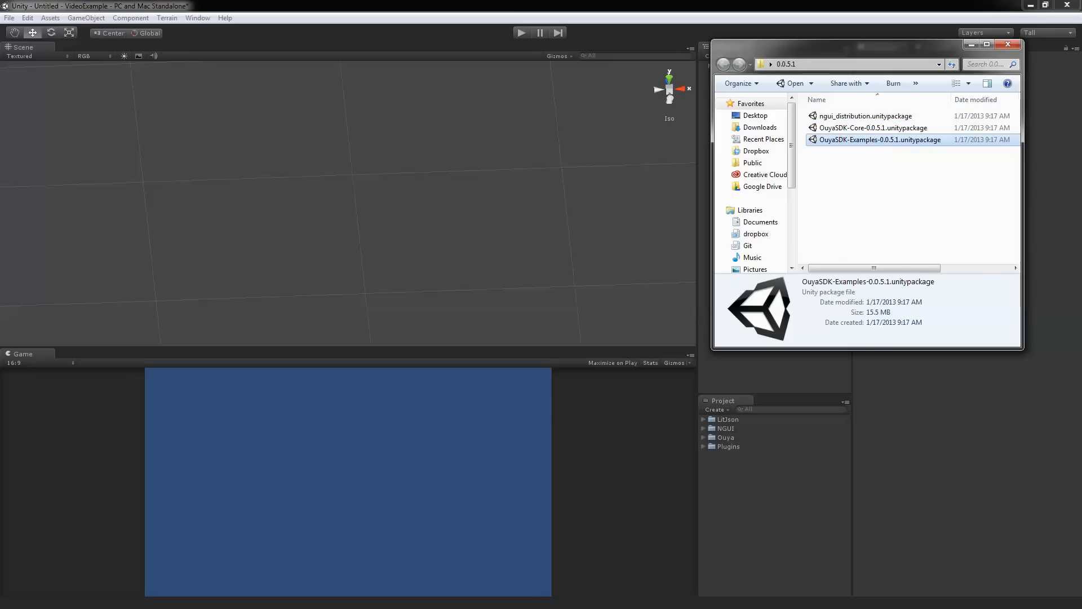
double_click(880, 140)
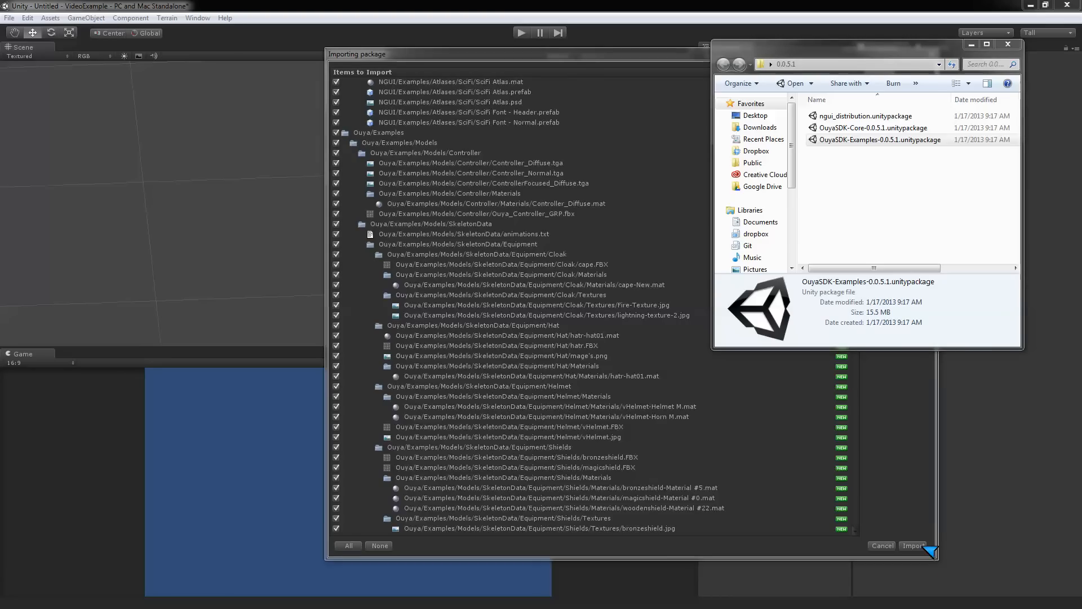
left_click(913, 546)
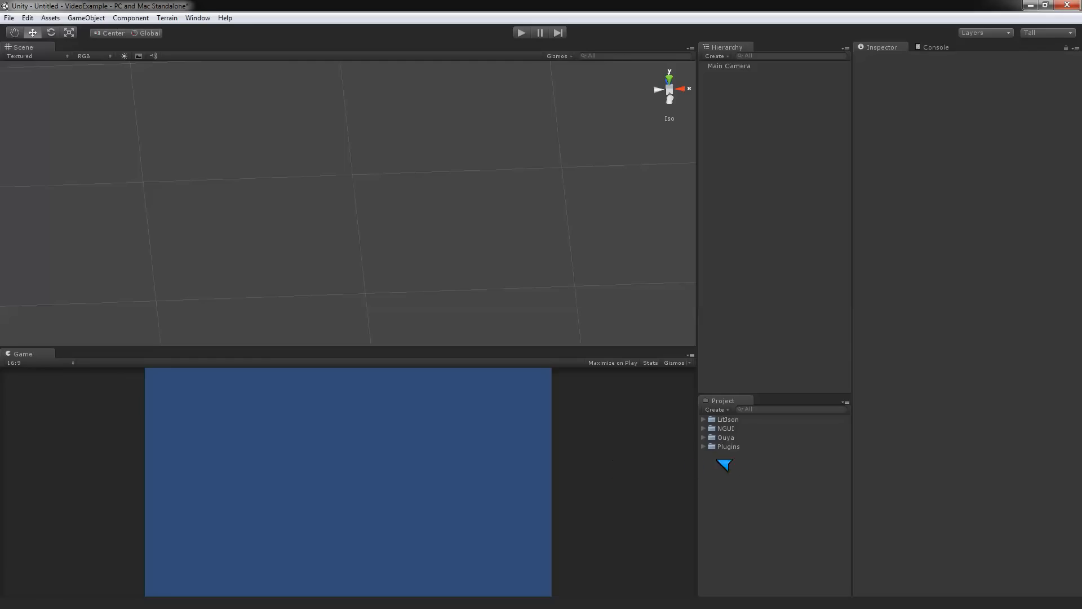
Expand Ouya > Examples > Scenes to list the four example scenes including SceneShowController.
left_click(704, 437)
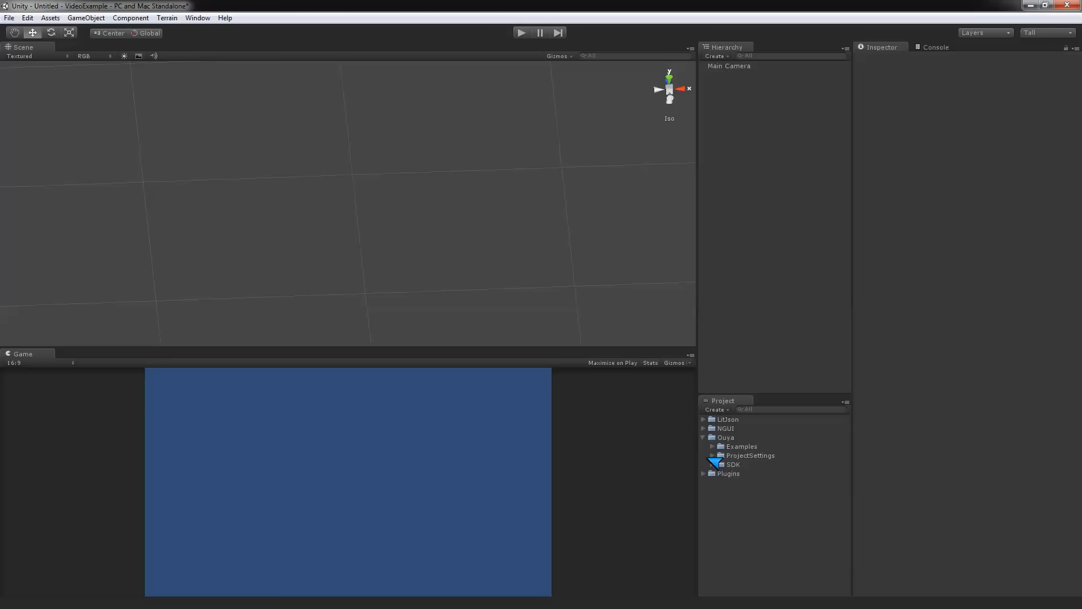
left_click(711, 446)
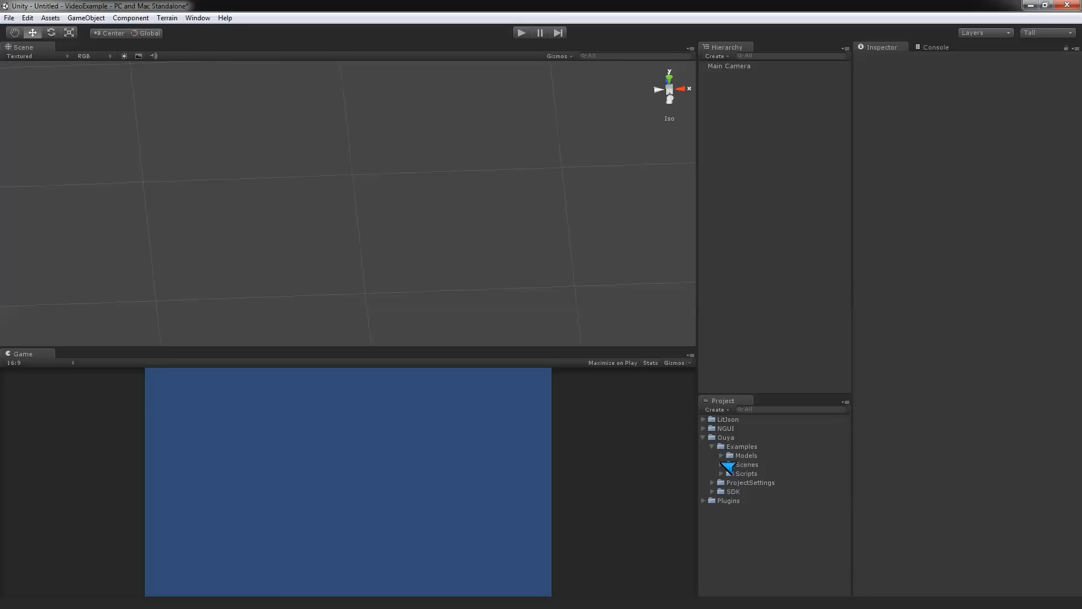
left_click(712, 465)
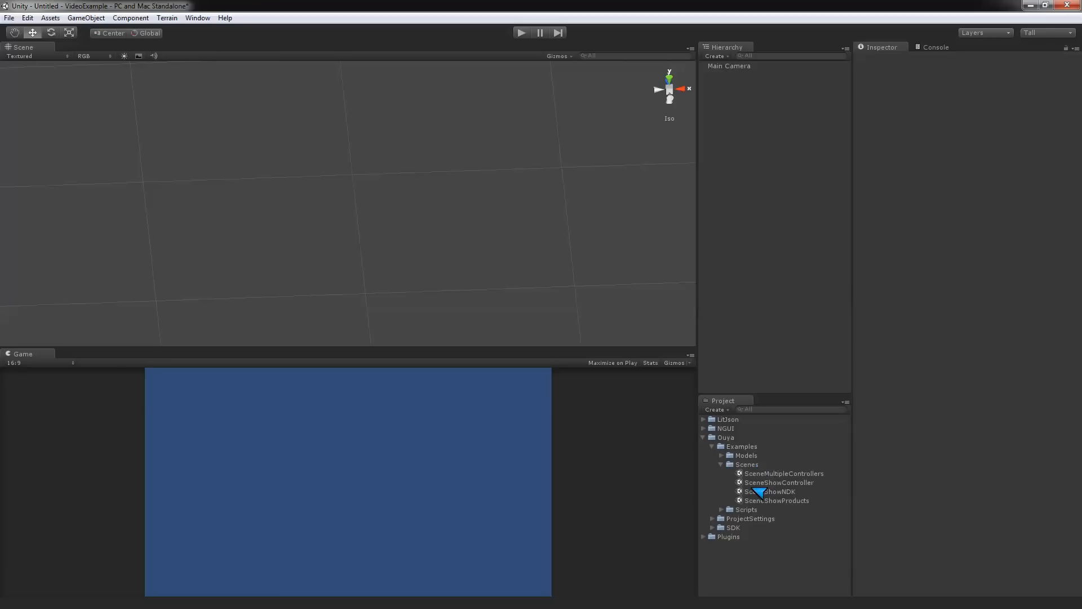
mouse_move(784, 490)
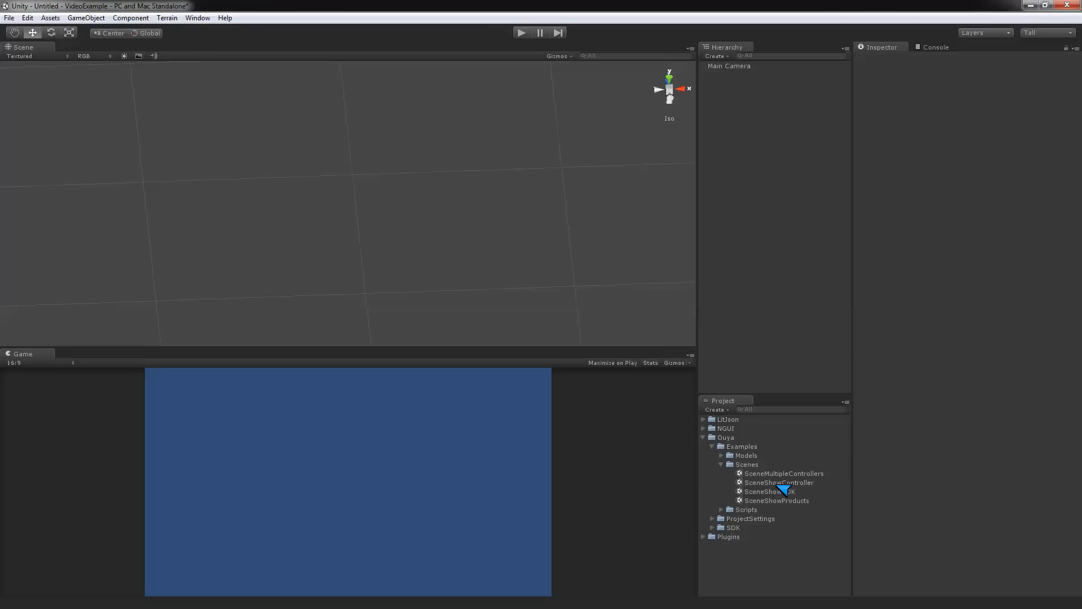
Load the SceneShowController scene, choosing Don't Save for the untitled scene.
double_click(778, 483)
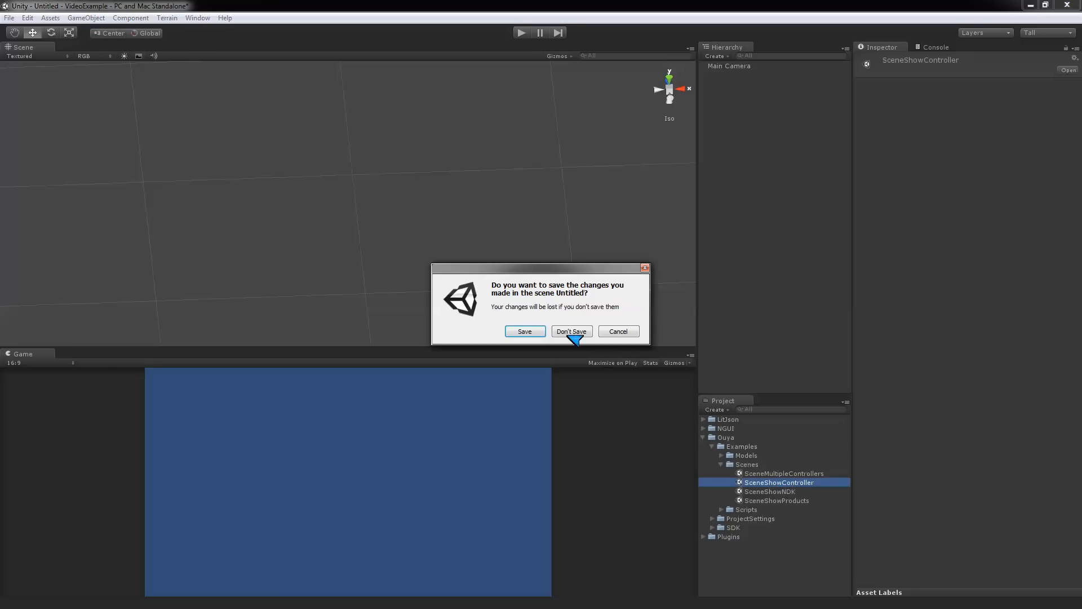
left_click(571, 332)
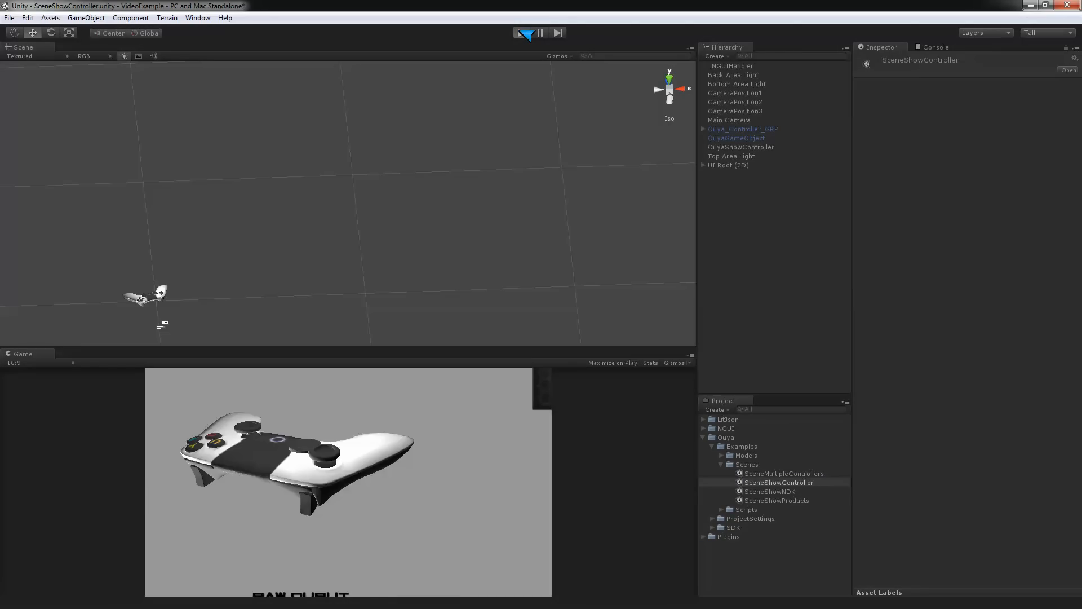
Play the scene and read the console error that Joy1 Axis 2 is not set up.
left_click(530, 31)
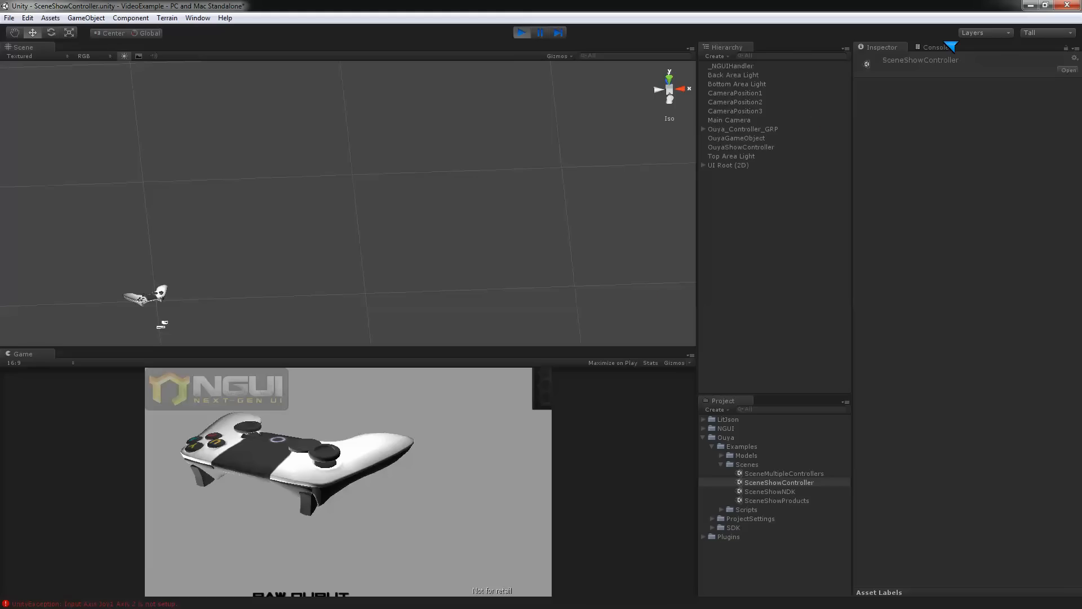
left_click(934, 47)
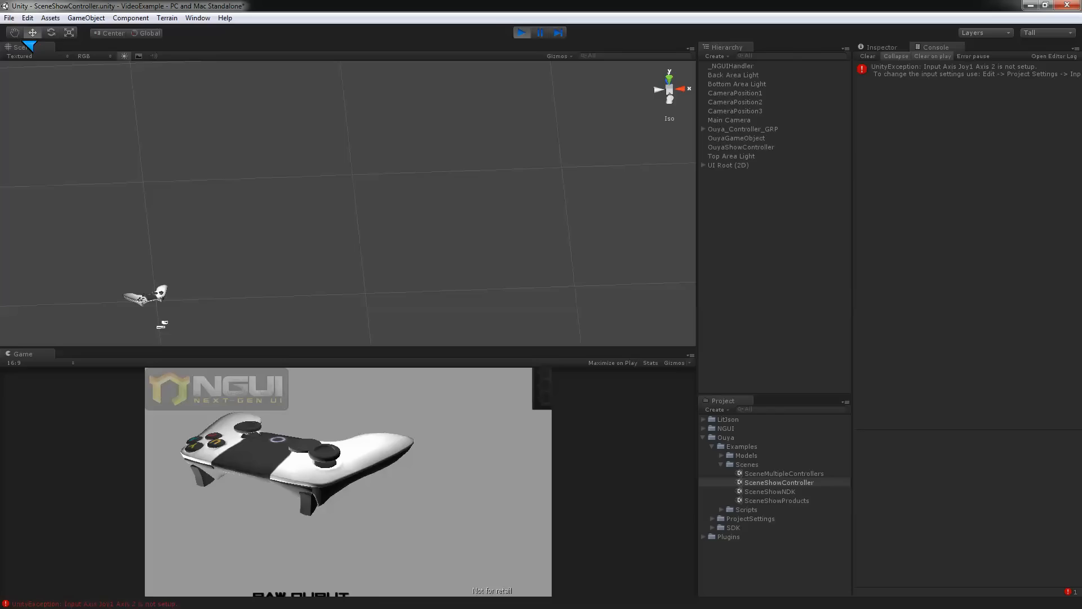
Show Edit > Project Settings > Input with its 17 default axes expanded, then the OUYA menu.
left_click(9, 19)
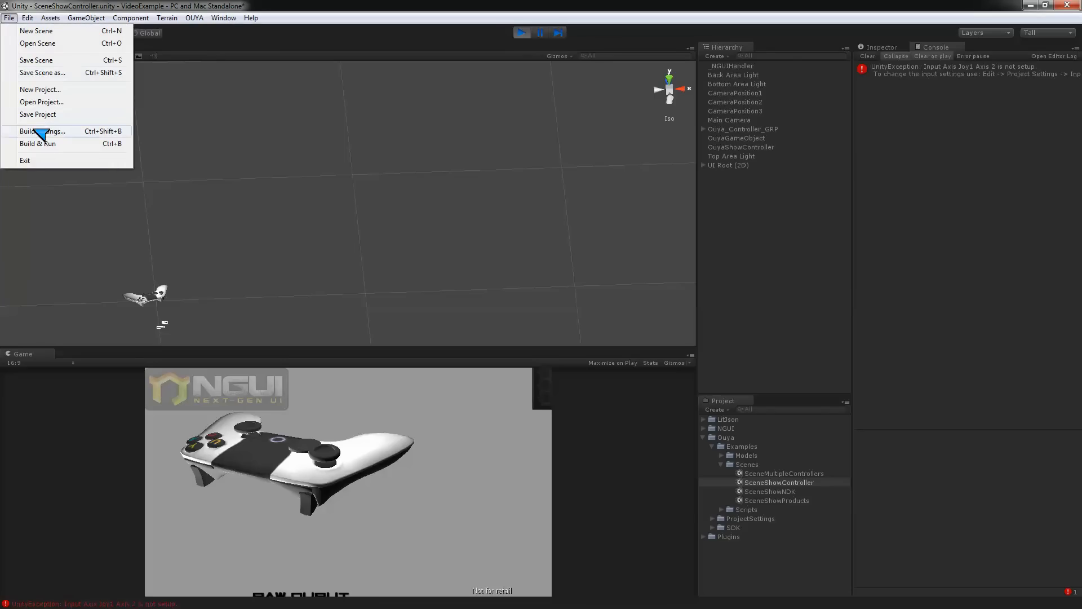
left_click(23, 18)
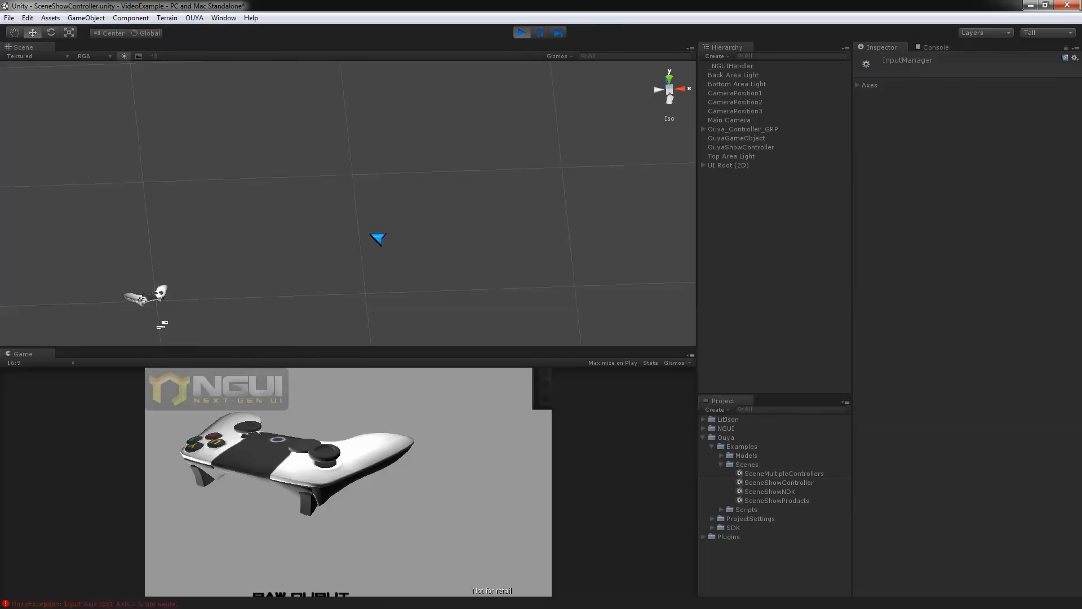
left_click(859, 86)
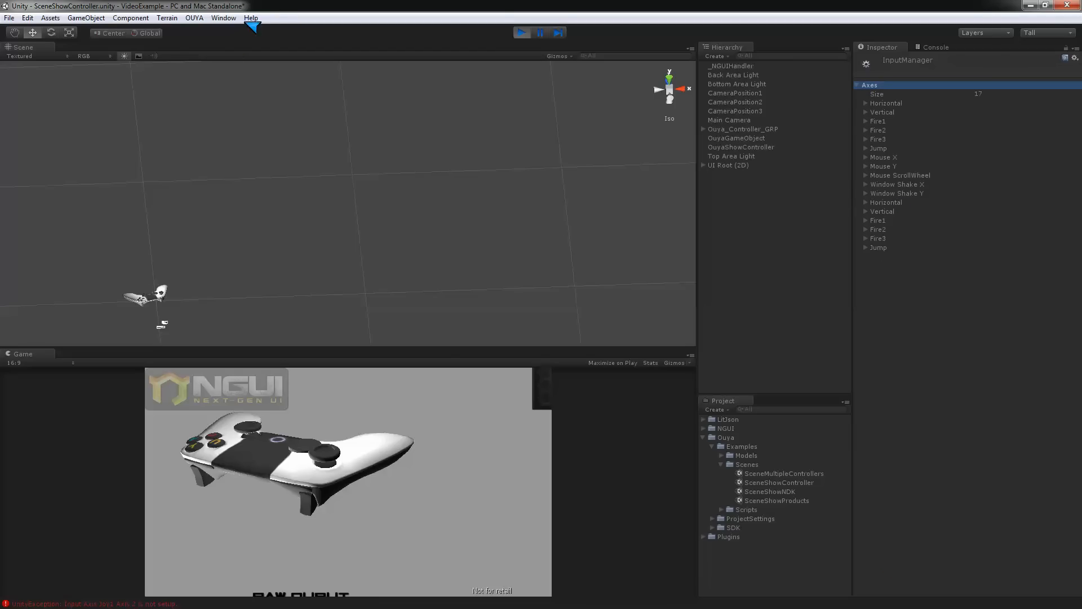
left_click(202, 18)
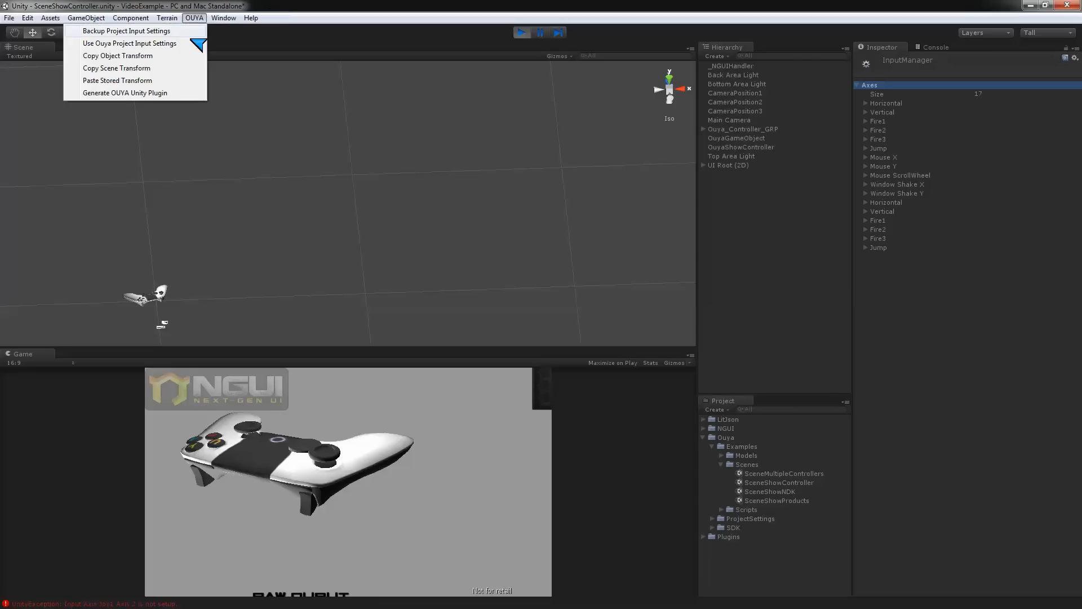
mouse_move(131, 43)
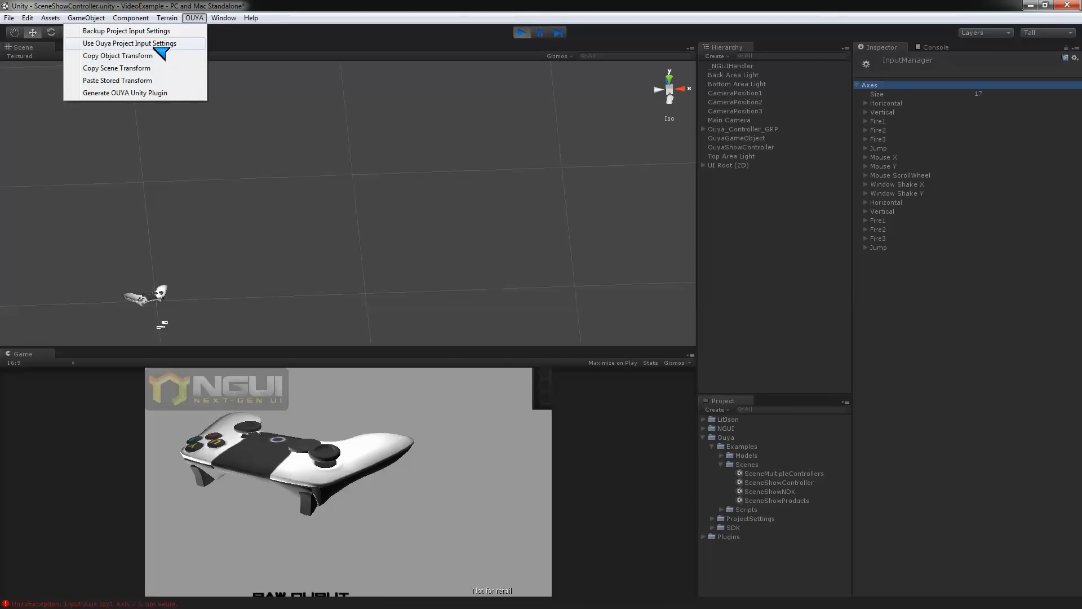
mouse_move(125, 55)
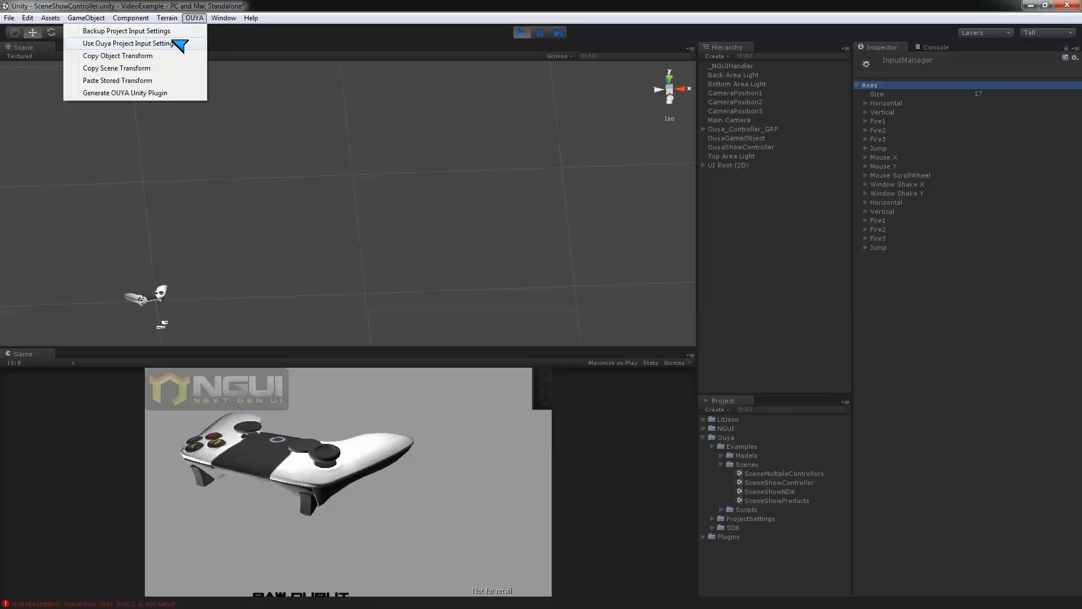
Apply OUYA > Use Ouya Project Input Settings, growing the axes list to 71 with Joy1–Joy4 entries.
left_click(130, 43)
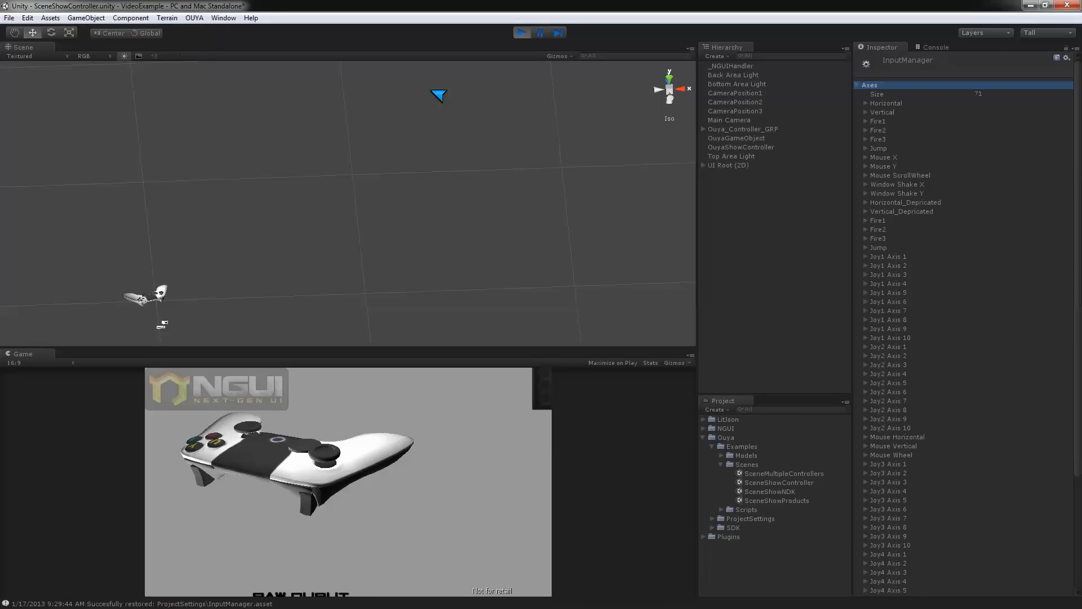
scroll("down", 3)
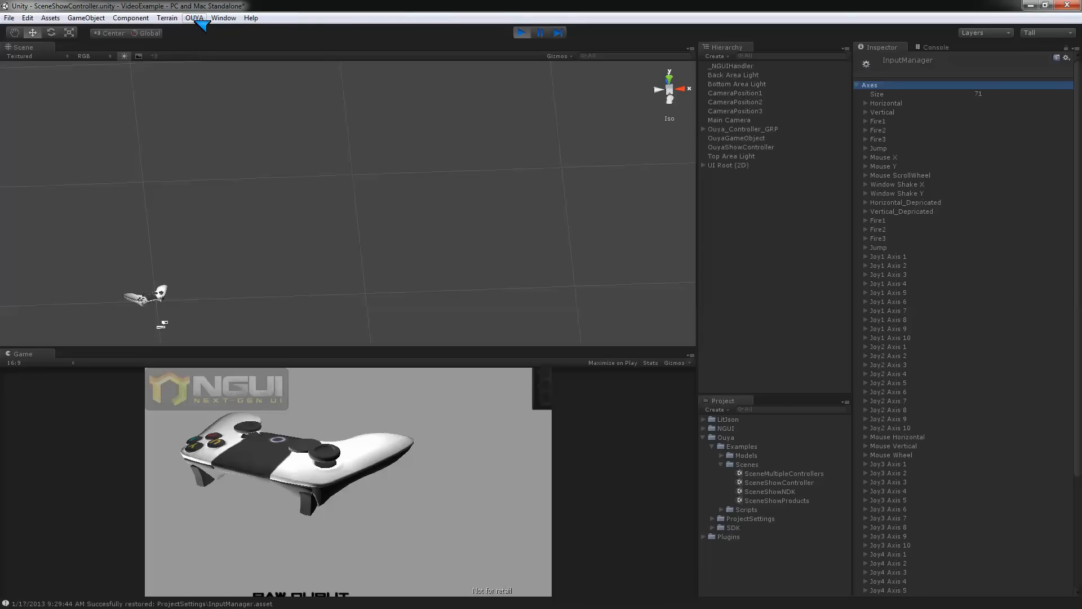
left_click(199, 18)
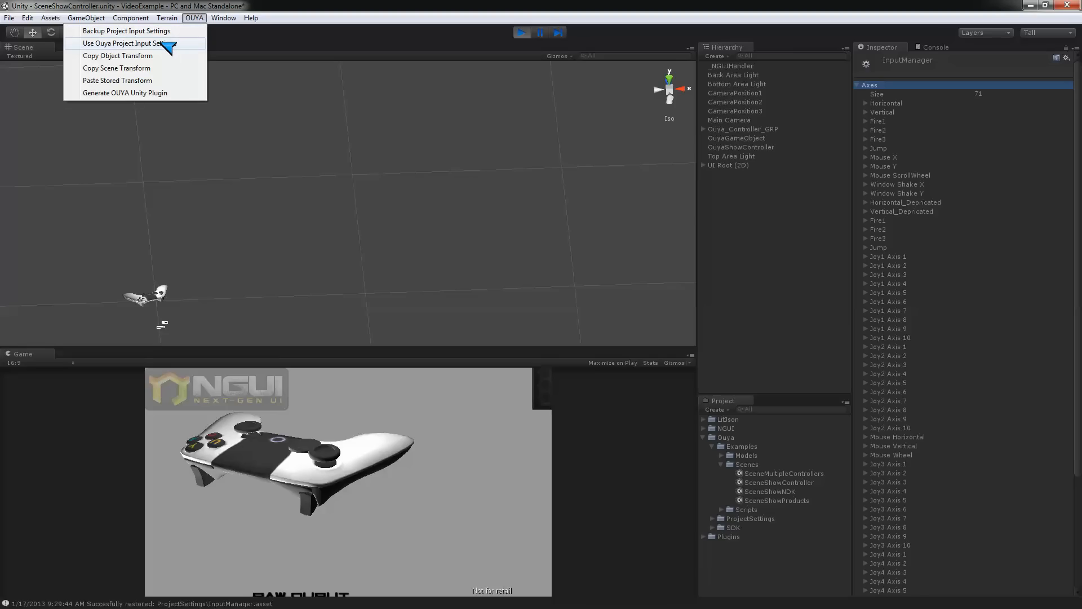
mouse_move(96, 48)
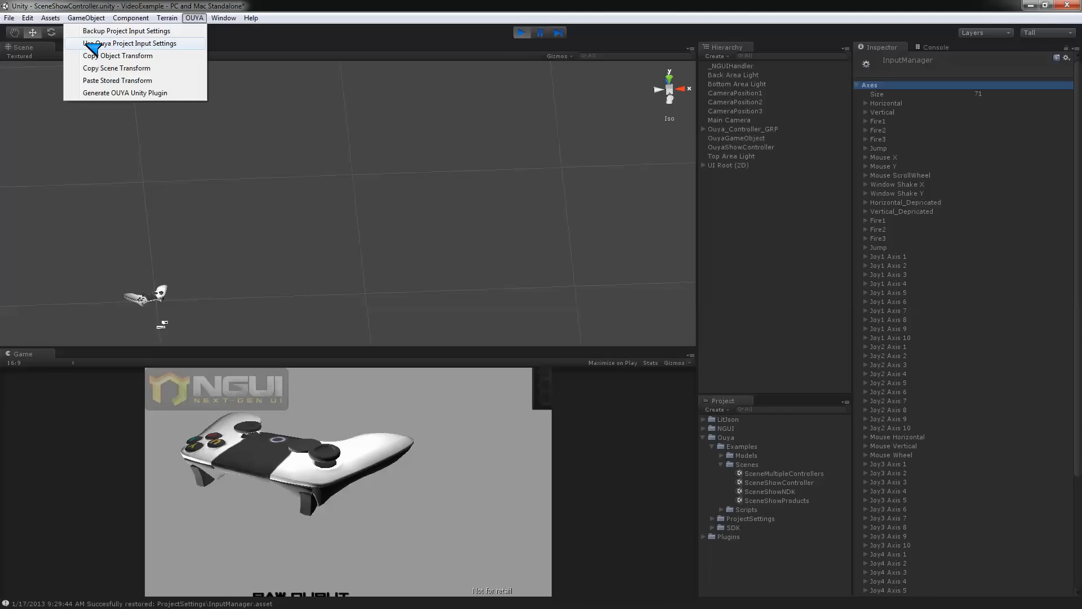
mouse_move(701, 390)
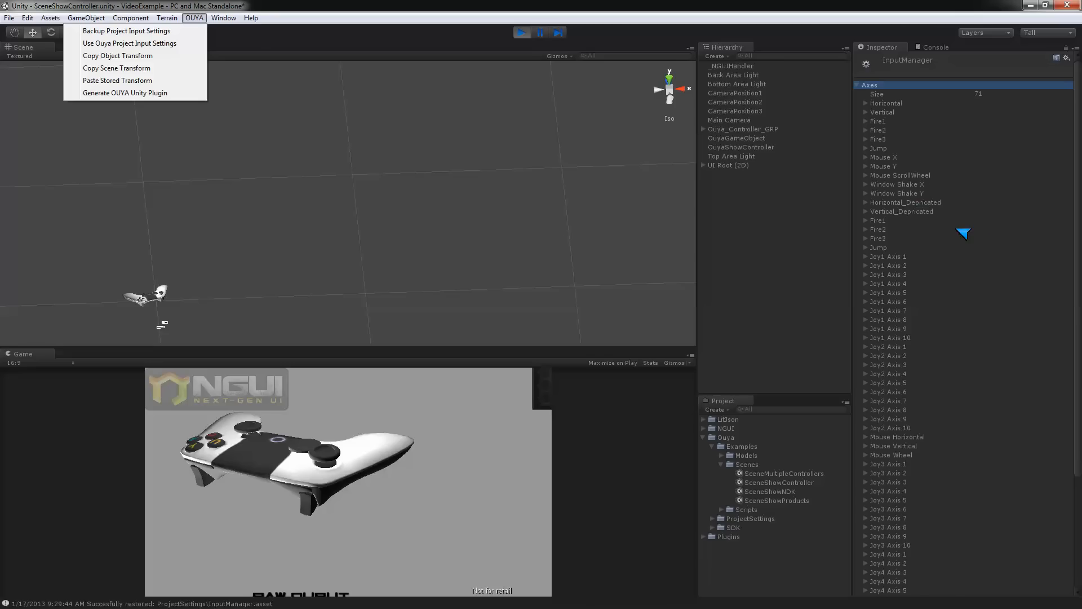
mouse_move(882, 176)
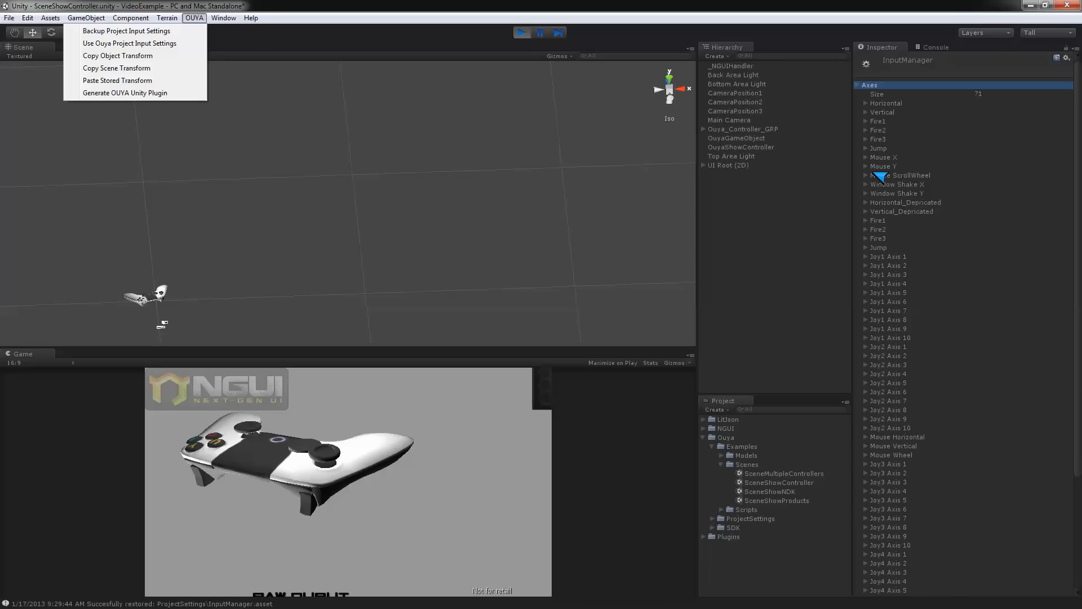
mouse_move(113, 80)
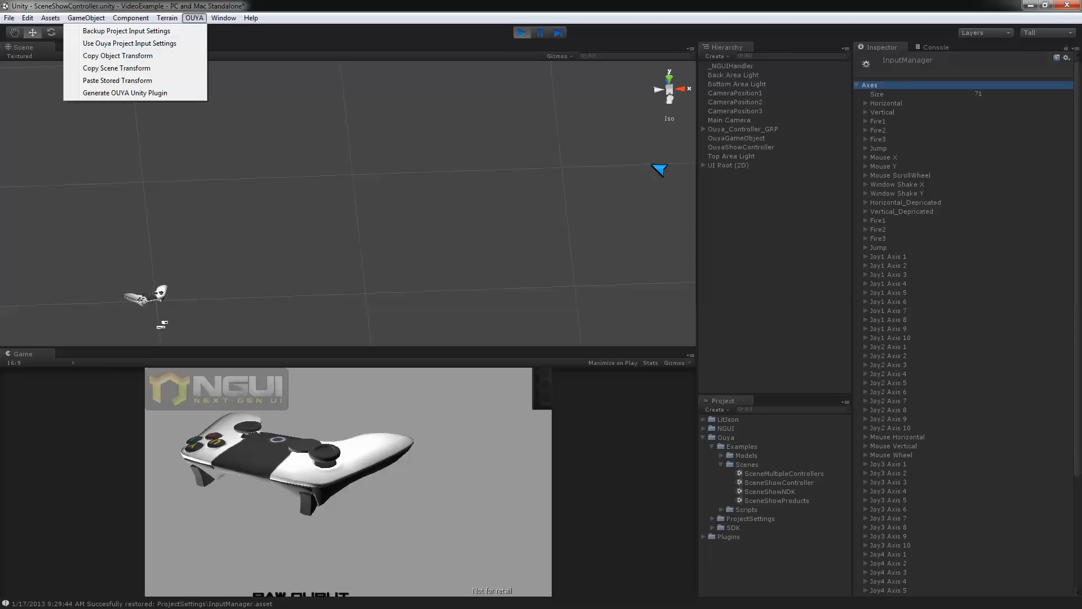
mouse_move(892, 363)
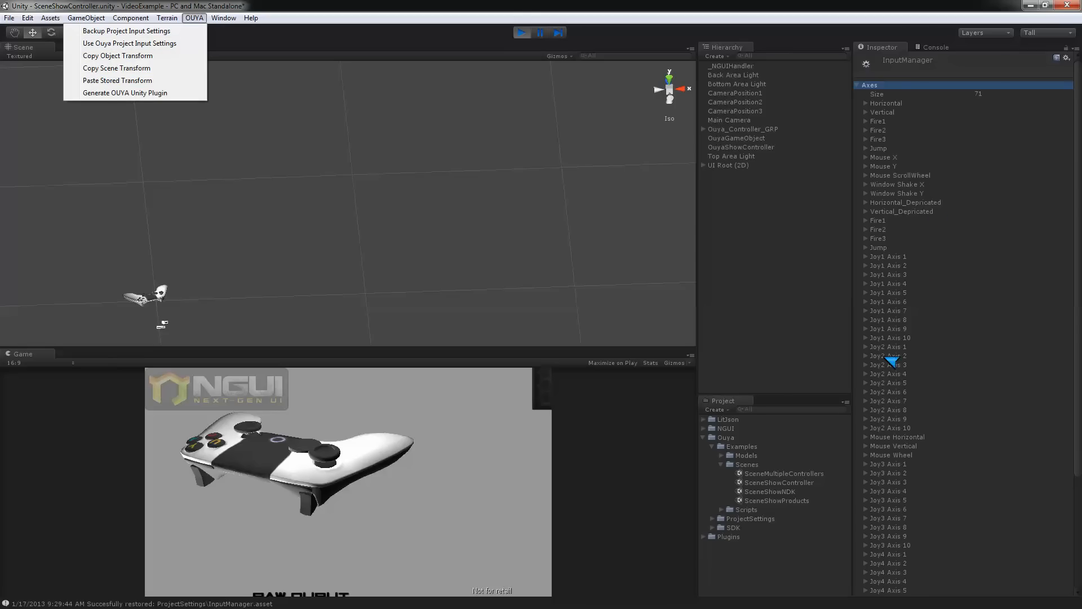
mouse_move(617, 72)
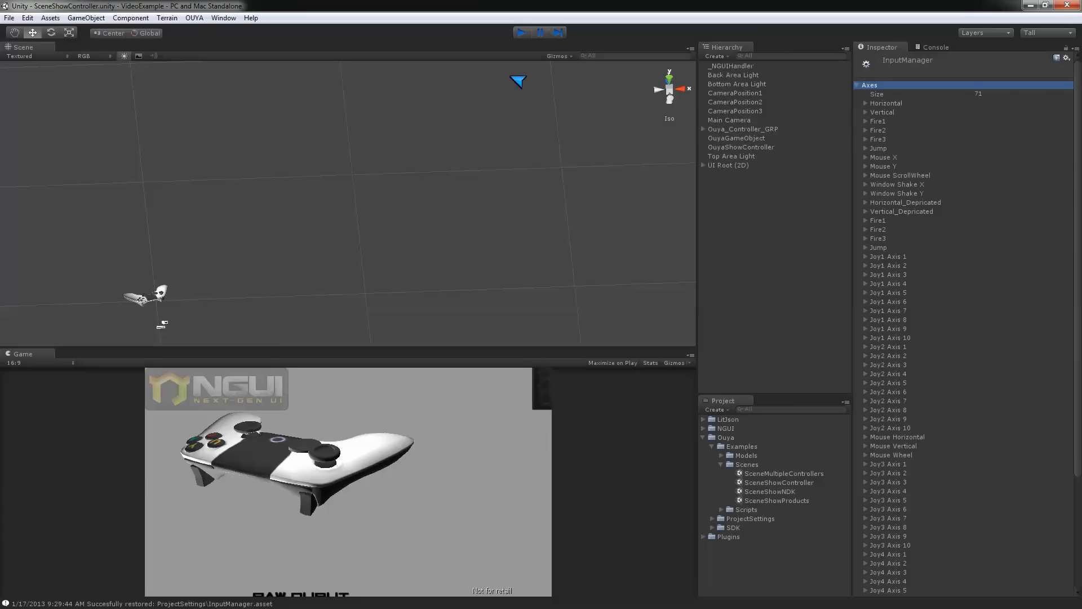
Stop play mode and reapply Use Ouya Project Input Settings so the 71 axes persist.
left_click(522, 31)
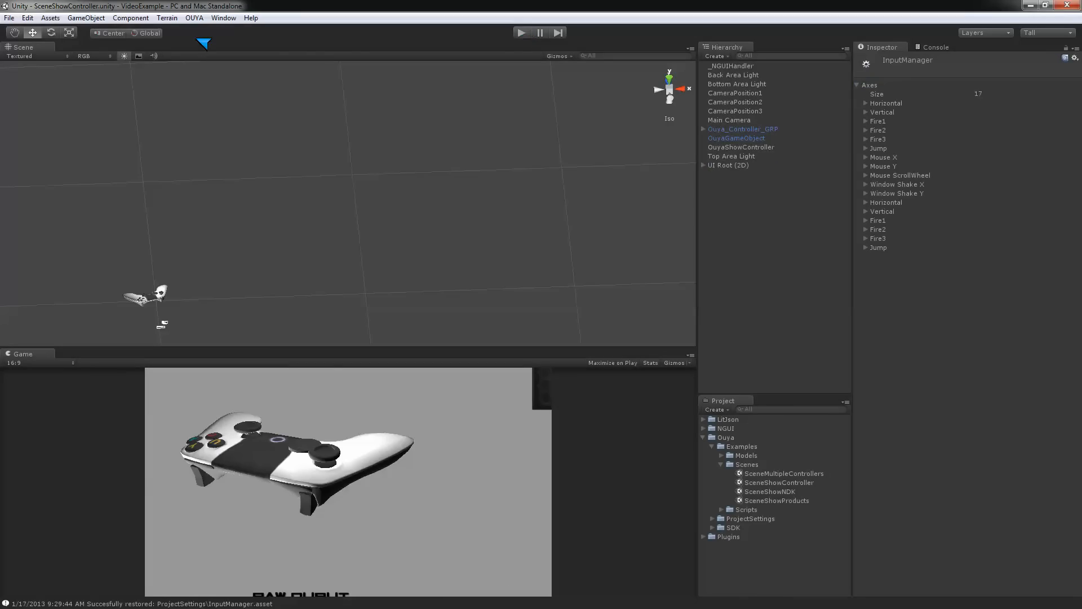
left_click(195, 18)
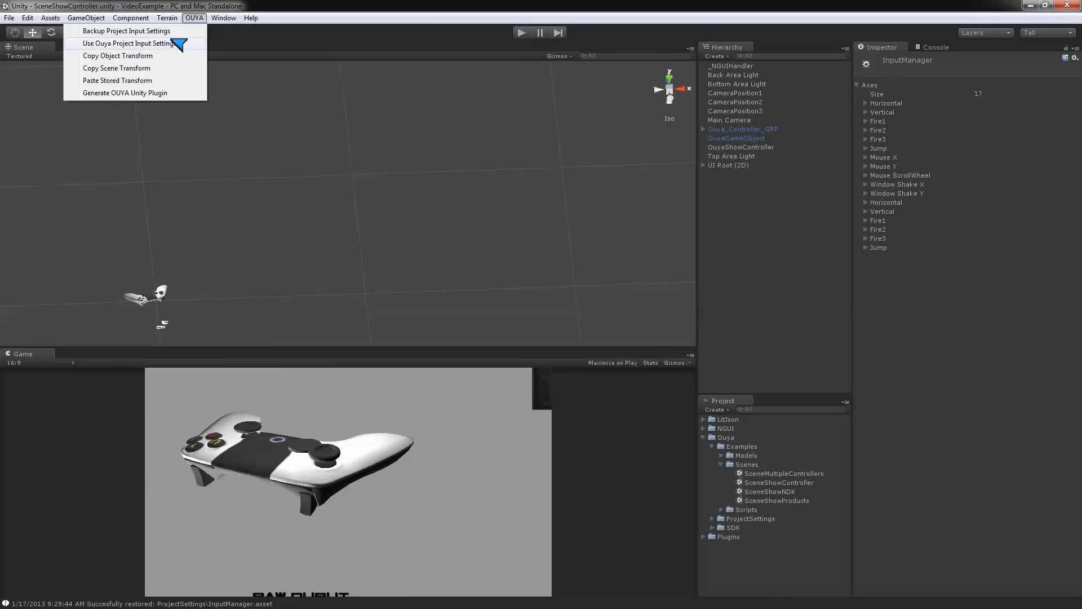
left_click(134, 43)
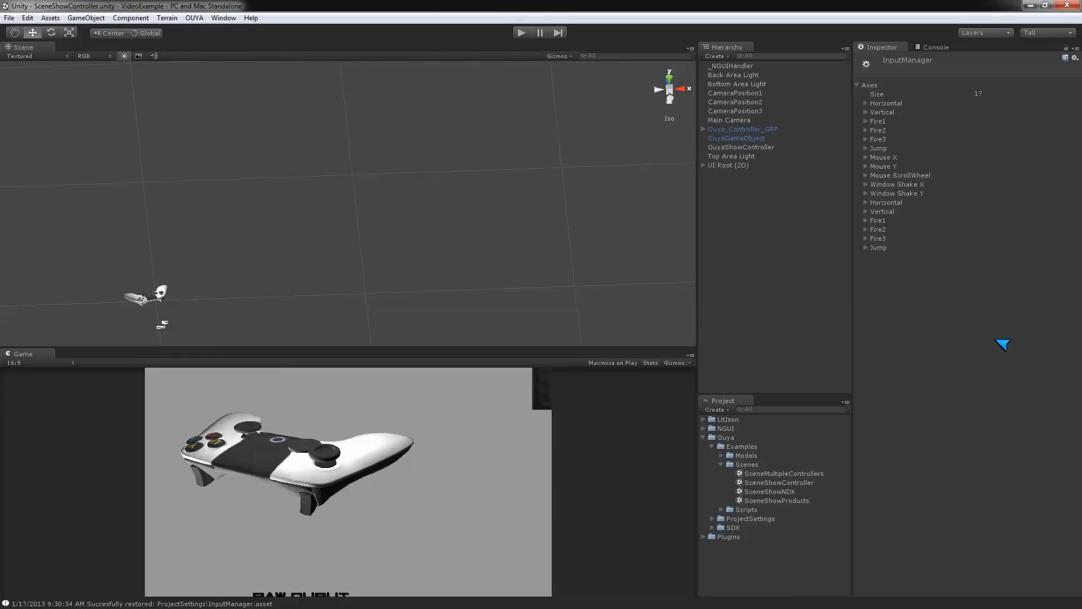
left_click(196, 18)
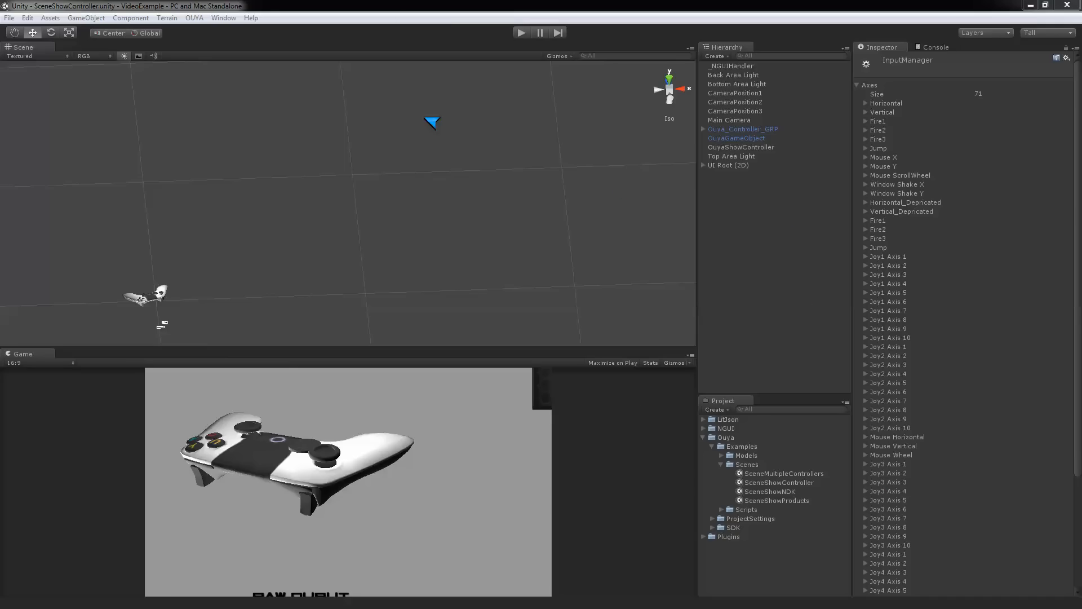
mouse_move(937, 511)
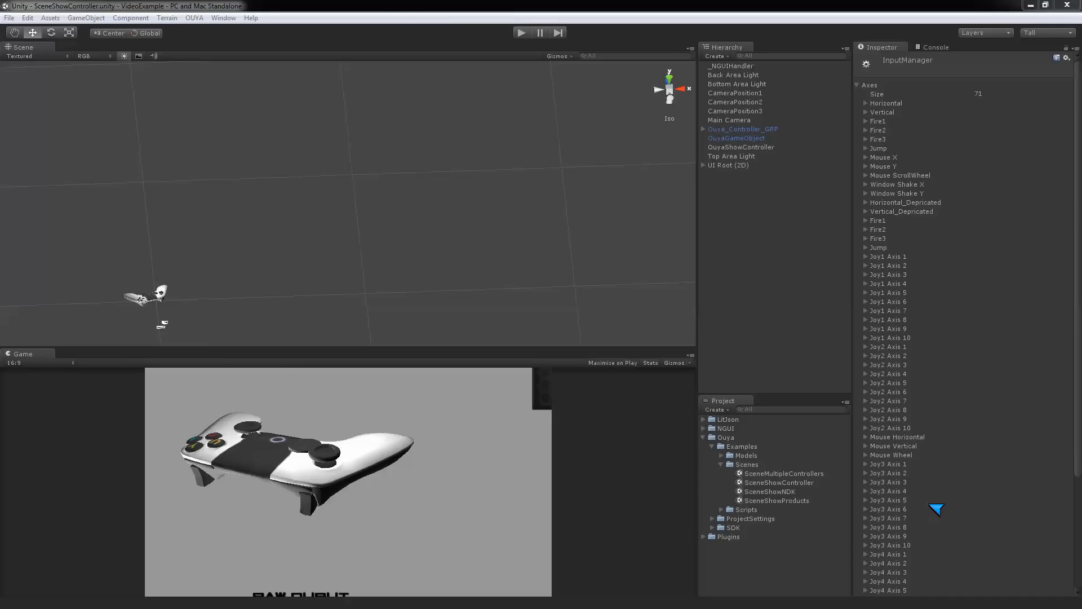
mouse_move(834, 374)
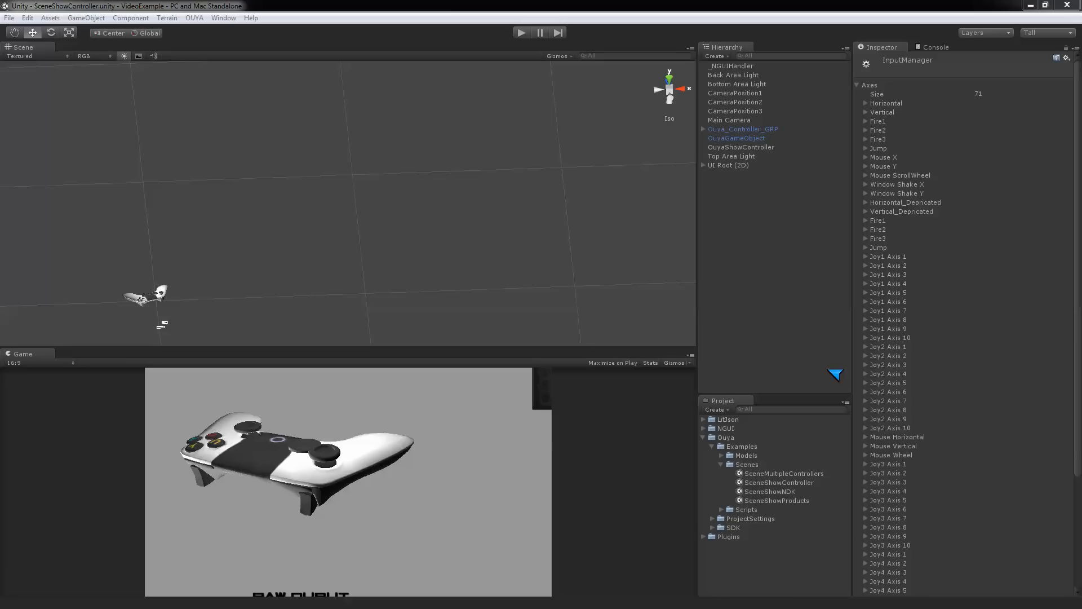
mouse_move(206, 28)
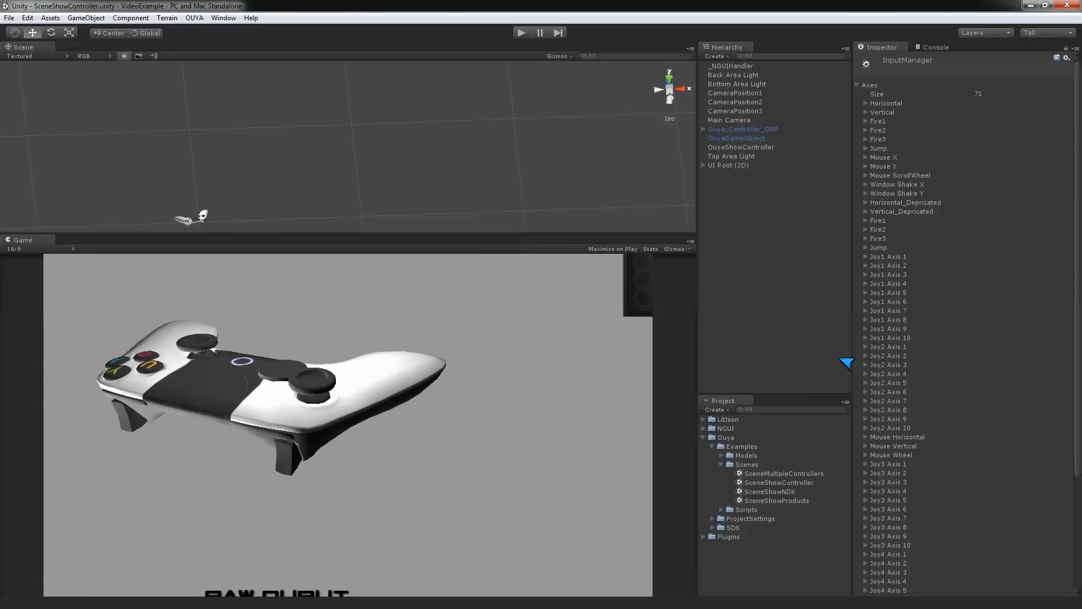
mouse_move(549, 544)
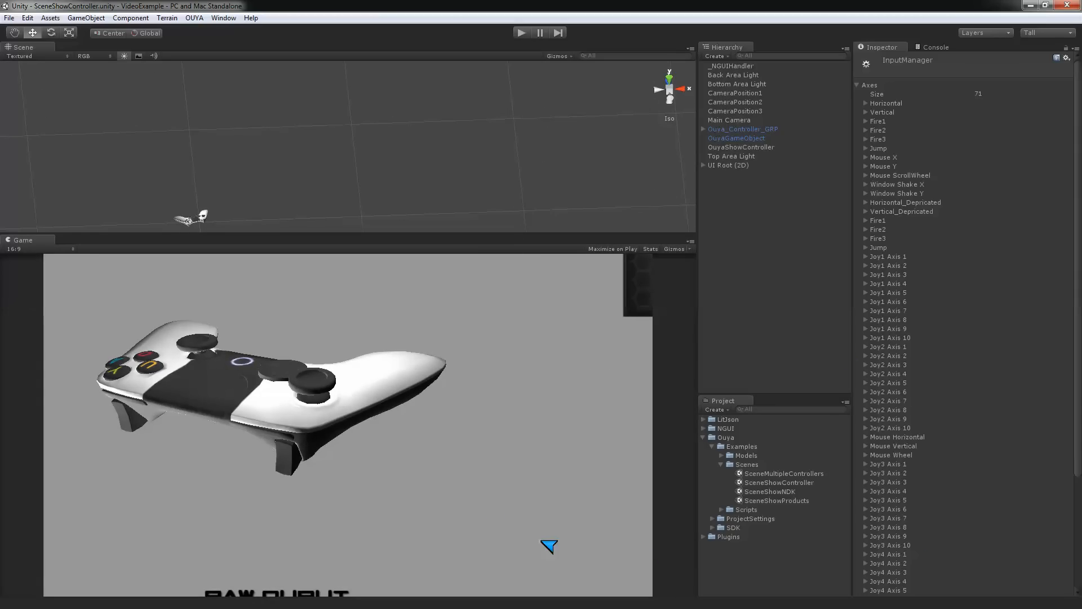
Play the SceneShowController scene to display controller names, joystick readings and raw input output.
left_click(520, 31)
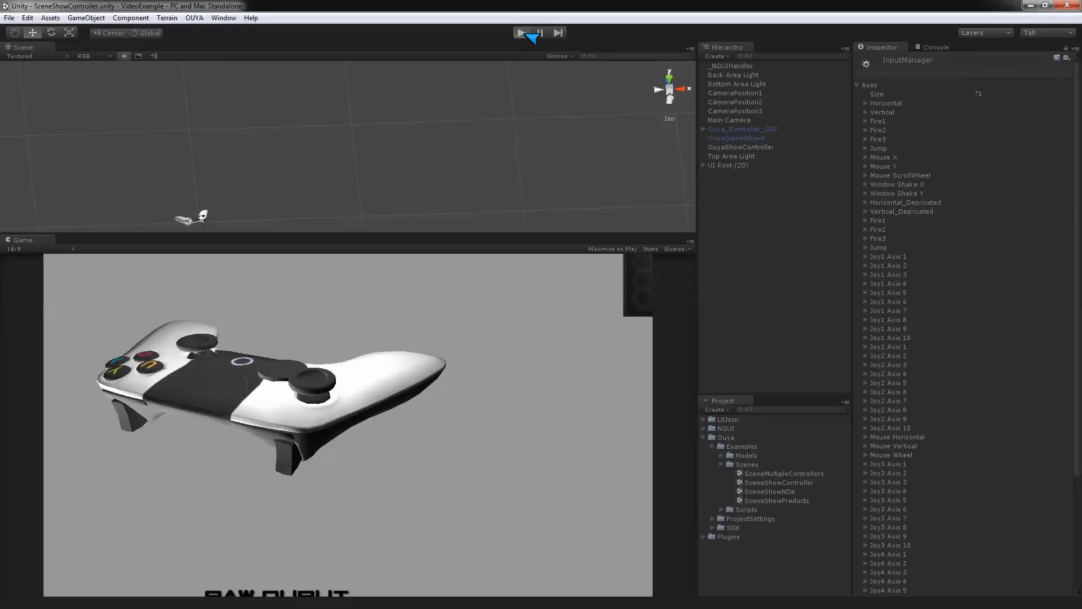
left_click(520, 32)
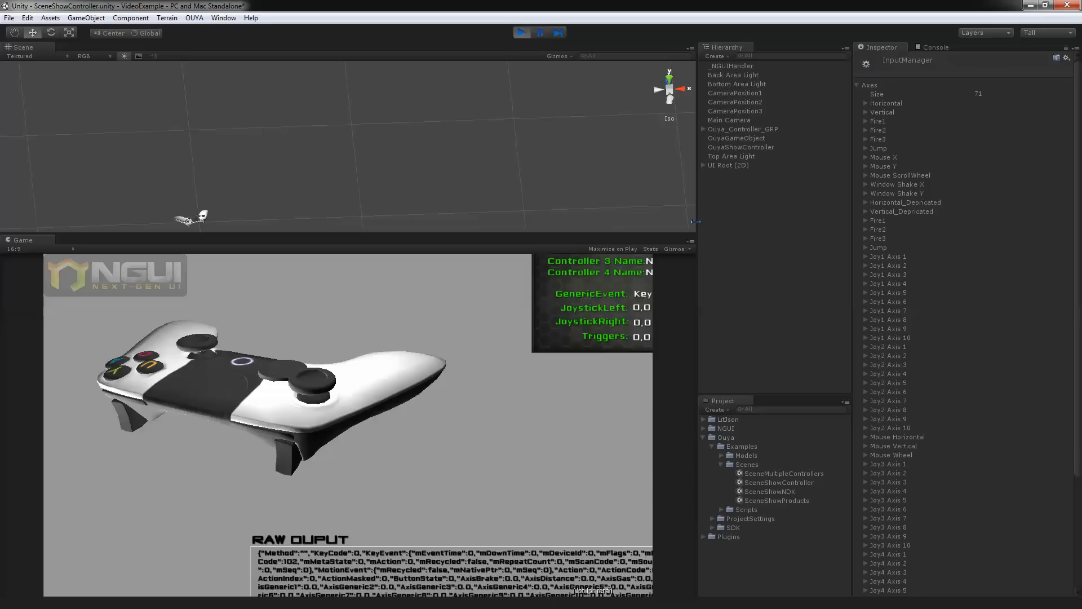
mouse_move(459, 234)
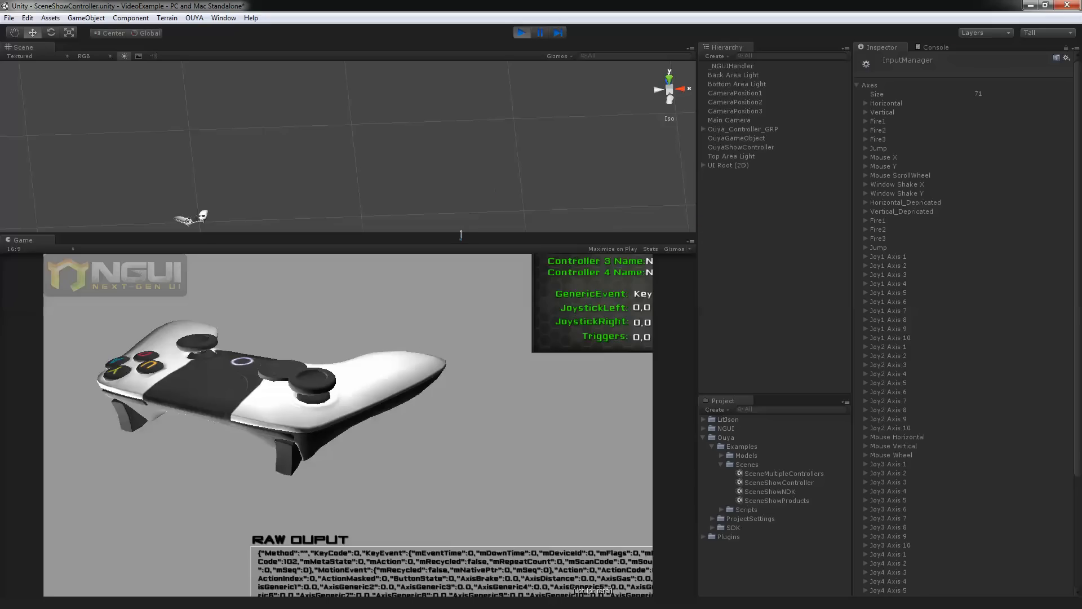
mouse_move(453, 233)
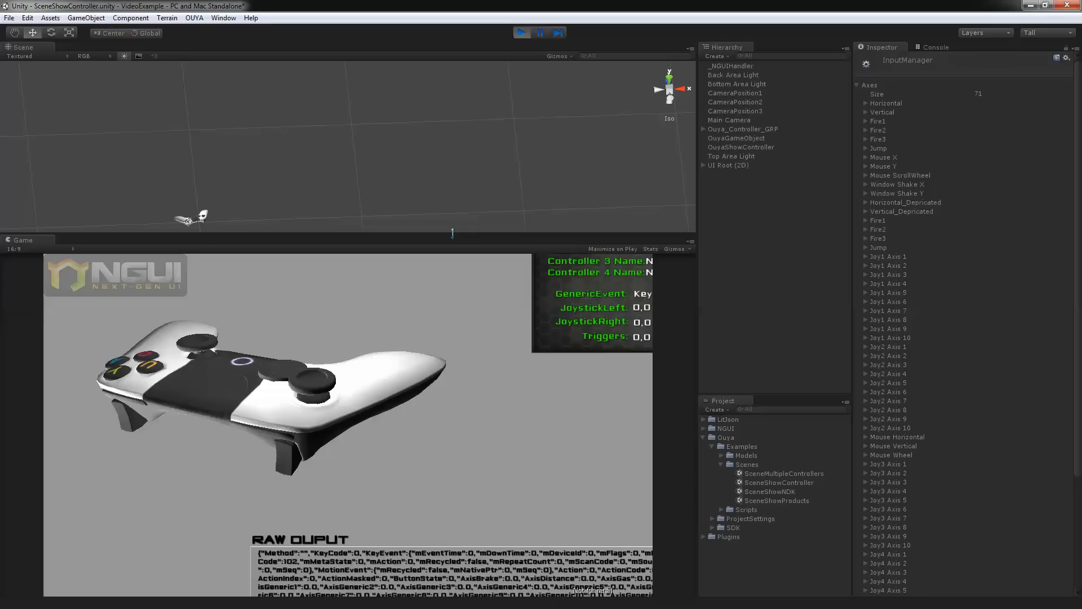